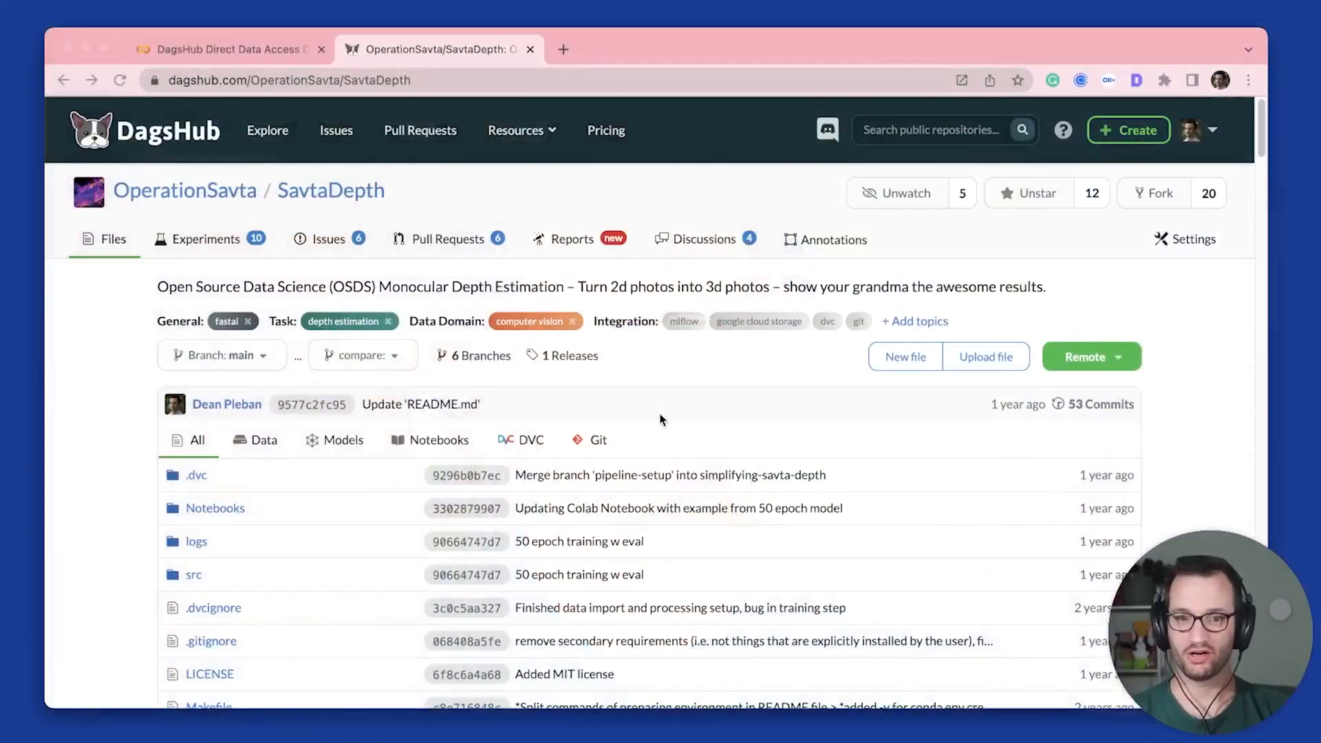
- Switch to the Direct Data Access Demo notebook and scroll through its intro on CLI and API approaches
{"action": "scroll", "scroll_direction": "down", "scroll_amount": 3}
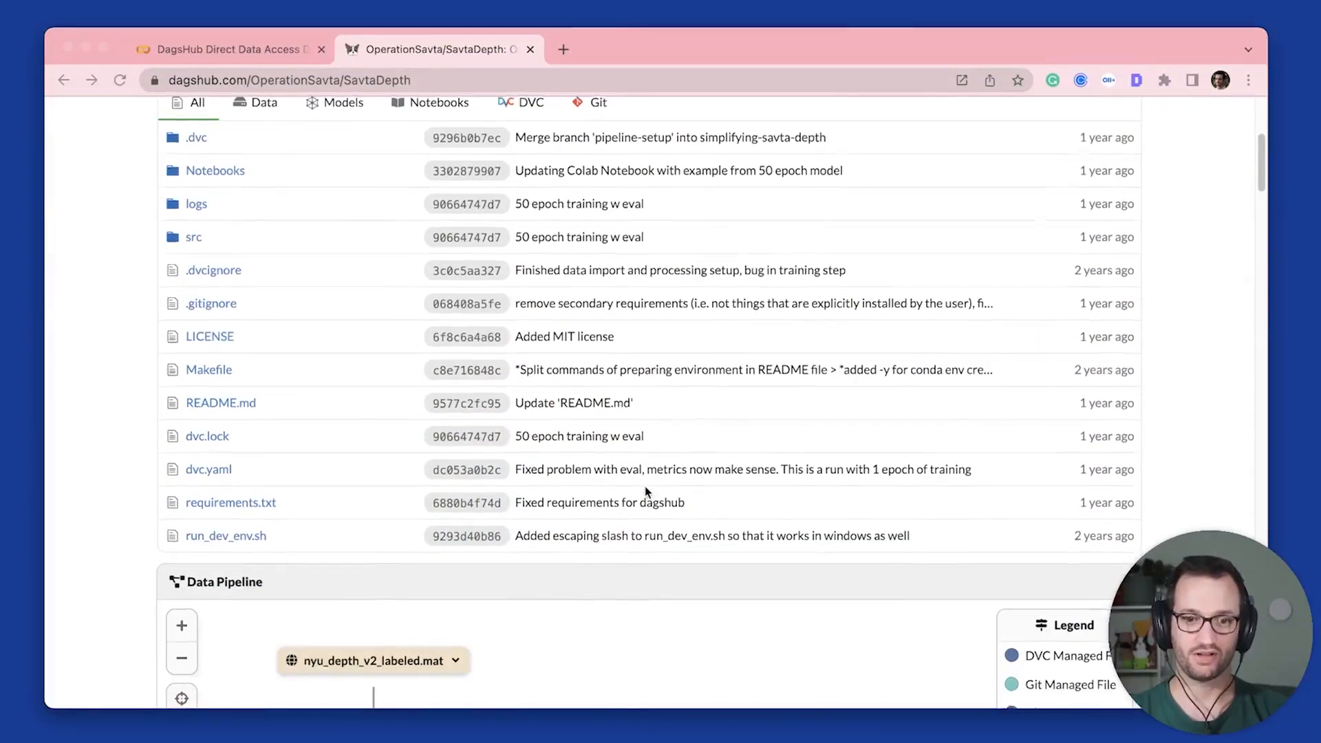
{"action": "scroll", "scroll_direction": "down", "scroll_amount": 3}
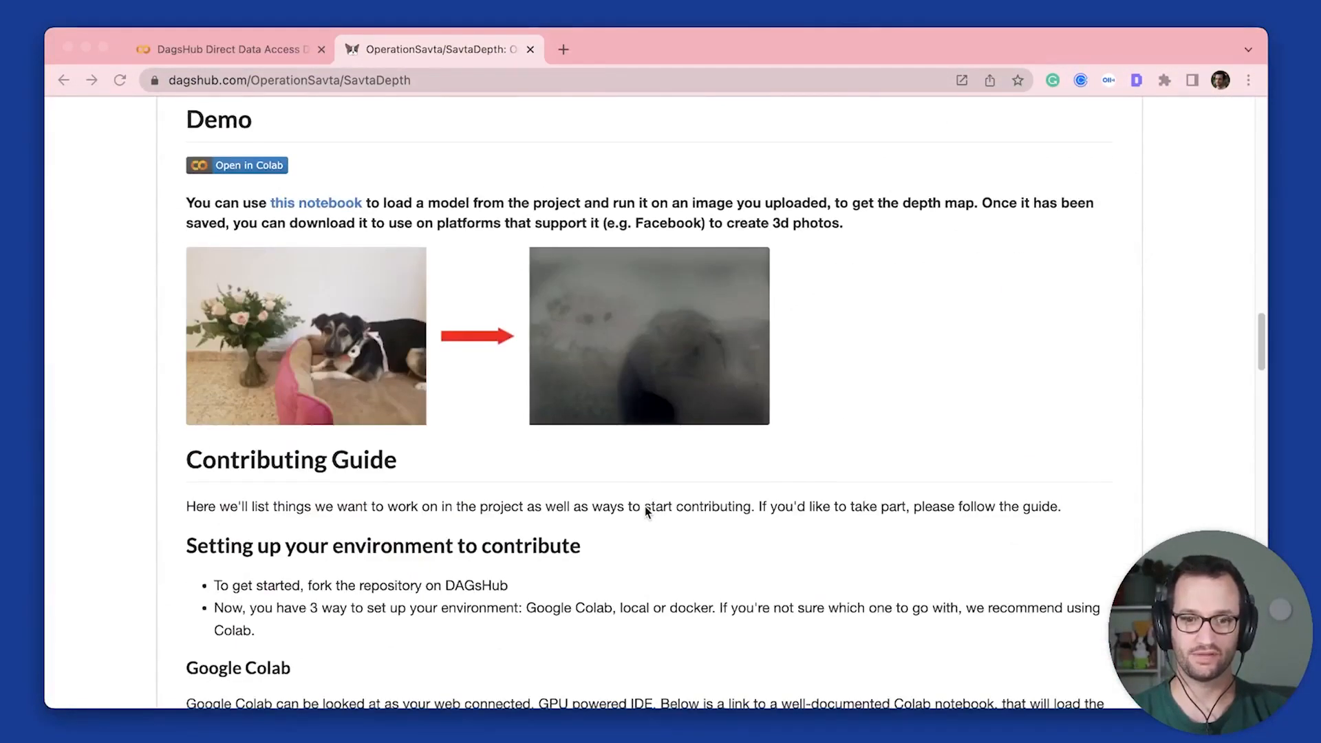
{"action": "mouse_move", "coordinate": [401, 301]}
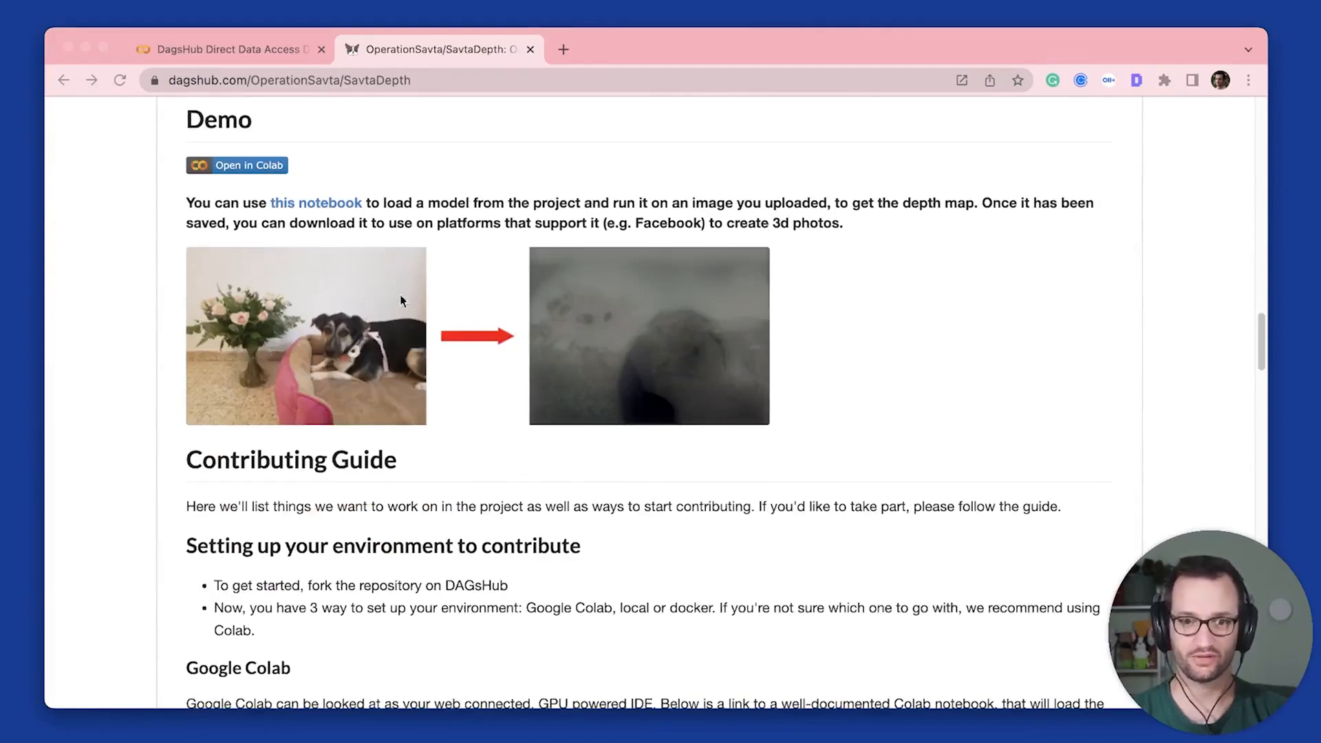
{"action": "mouse_move", "coordinate": [699, 369]}
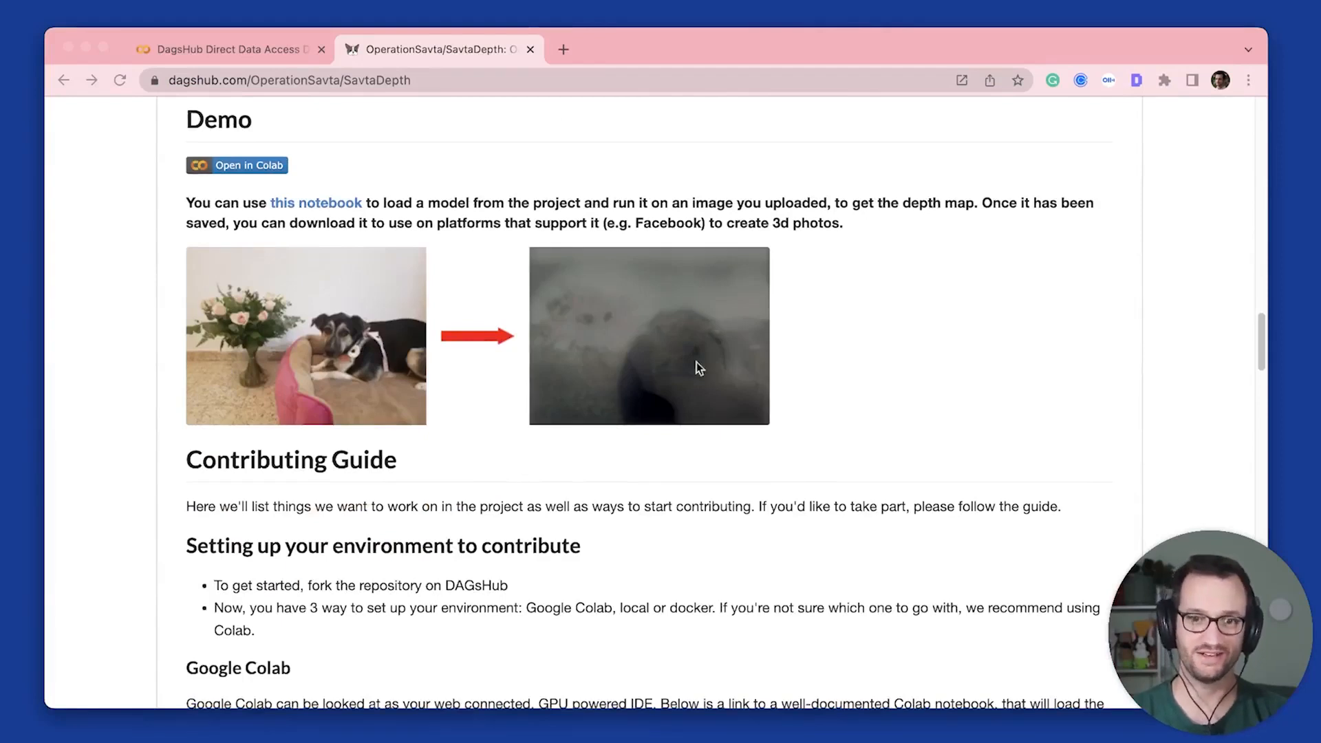
{"action": "mouse_move", "coordinate": [673, 322]}
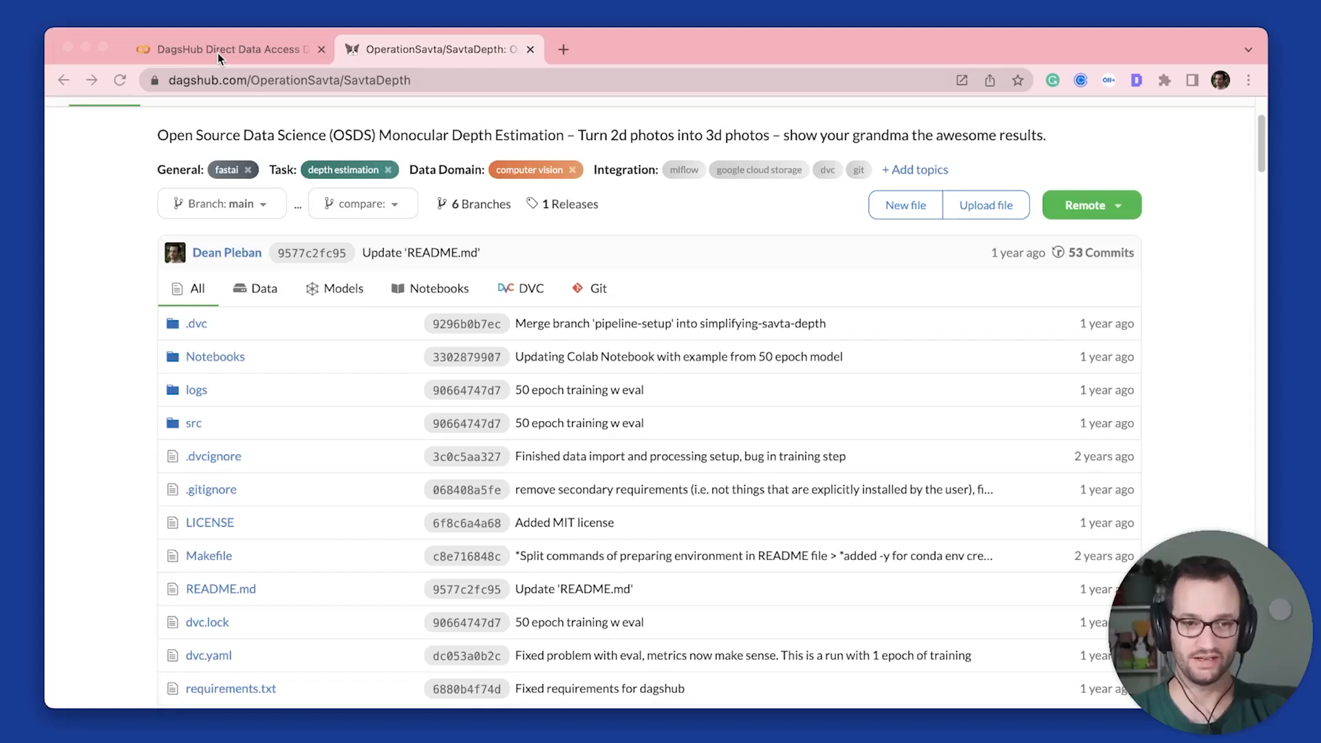
{"action": "left_click", "coordinate": [227, 50]}
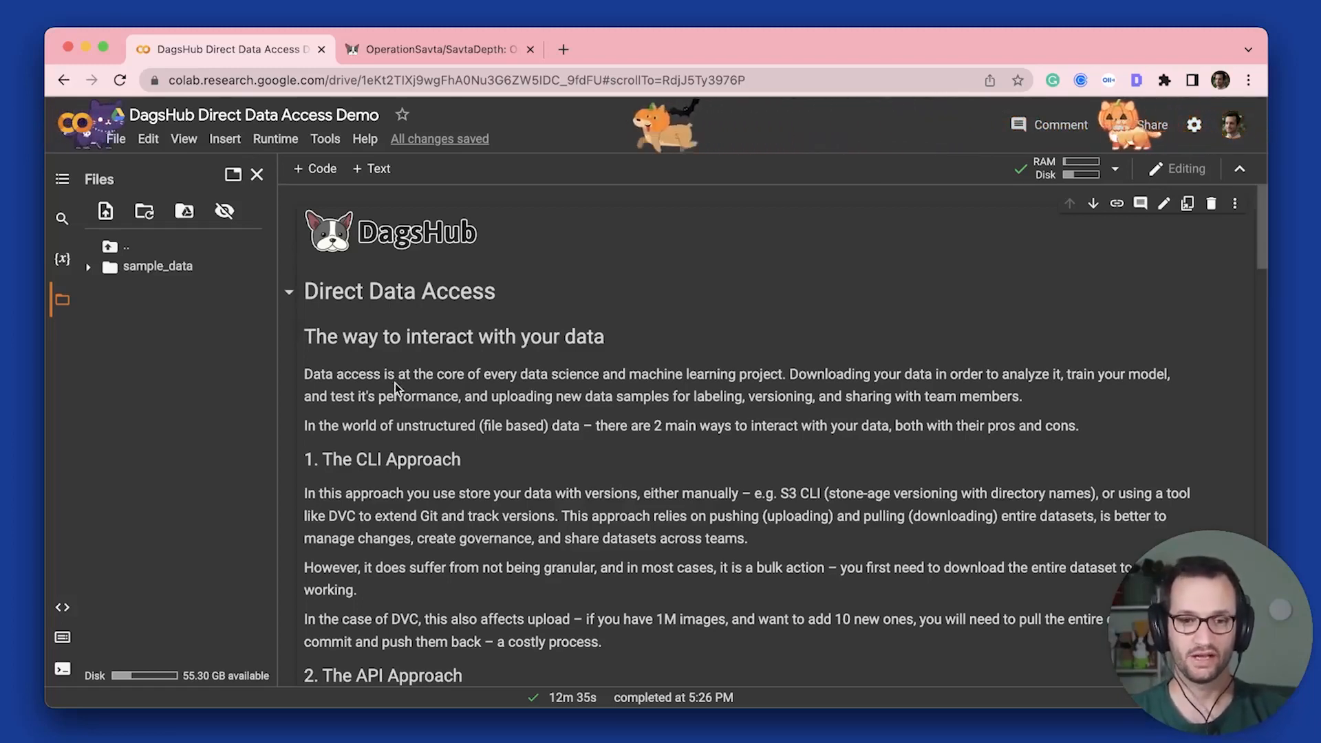
{"action": "scroll", "scroll_direction": "down", "scroll_amount": 3}
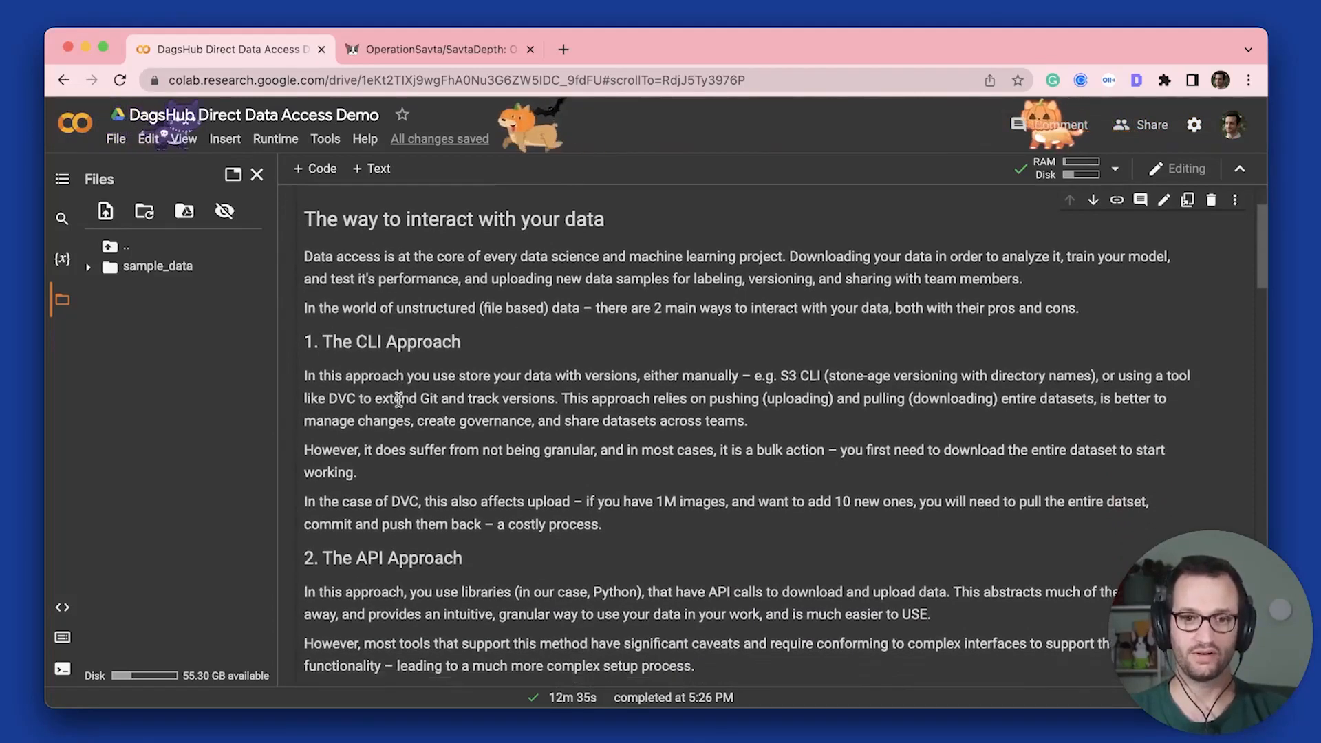
{"action": "scroll", "scroll_direction": "down", "scroll_amount": 3}
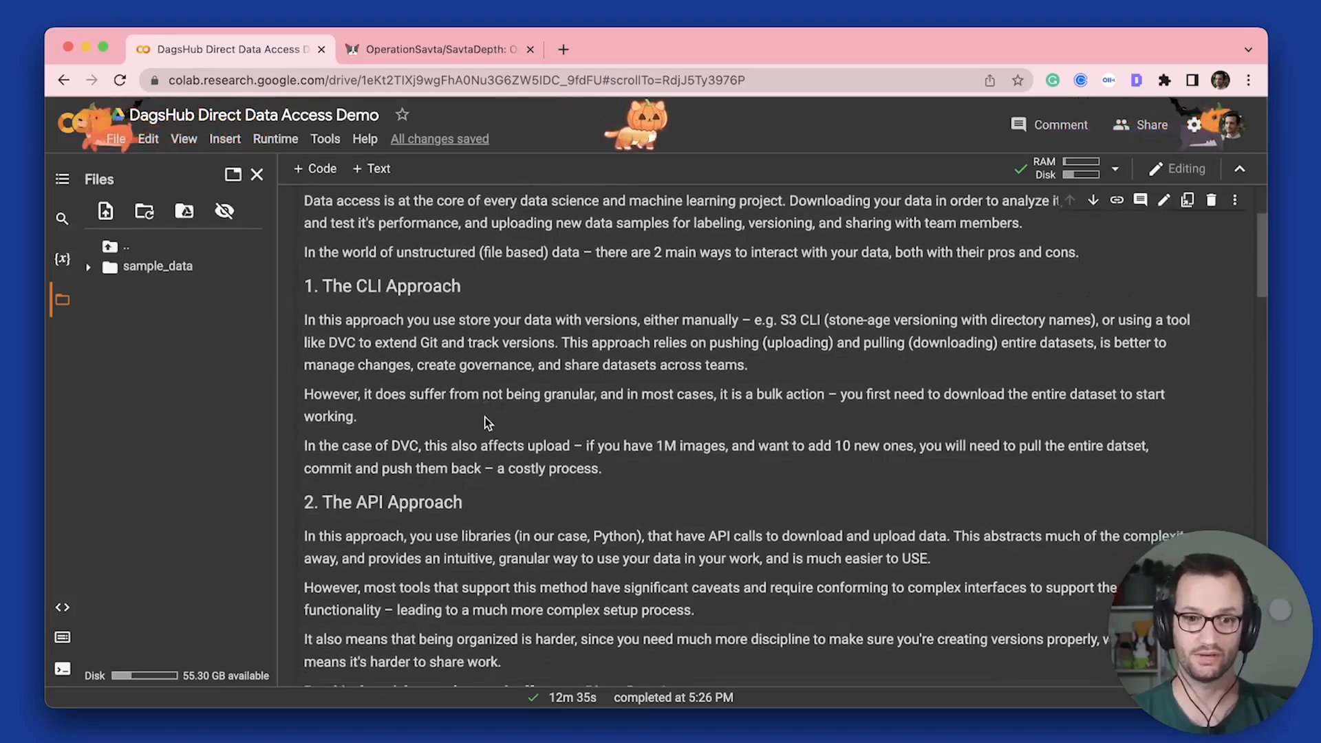
{"action": "scroll", "scroll_direction": "down", "scroll_amount": 3}
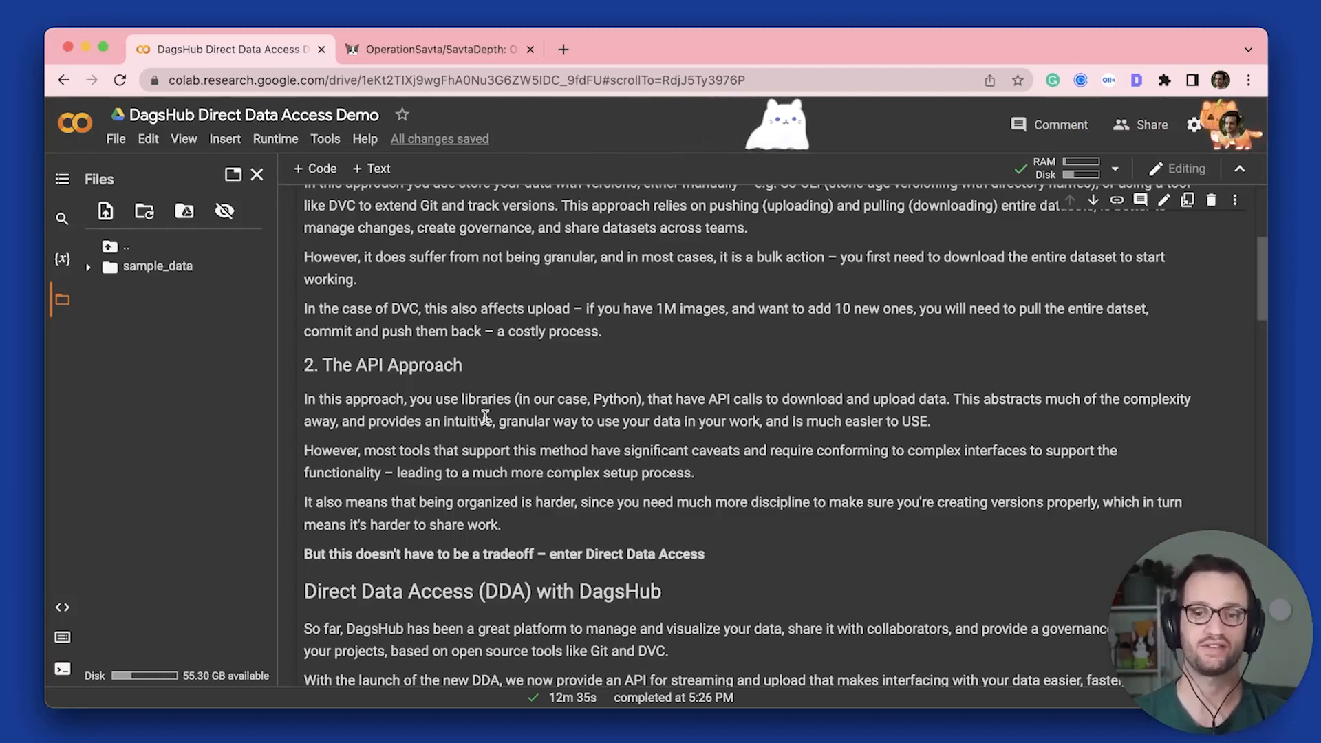
{"action": "scroll", "scroll_direction": "down", "scroll_amount": 3}
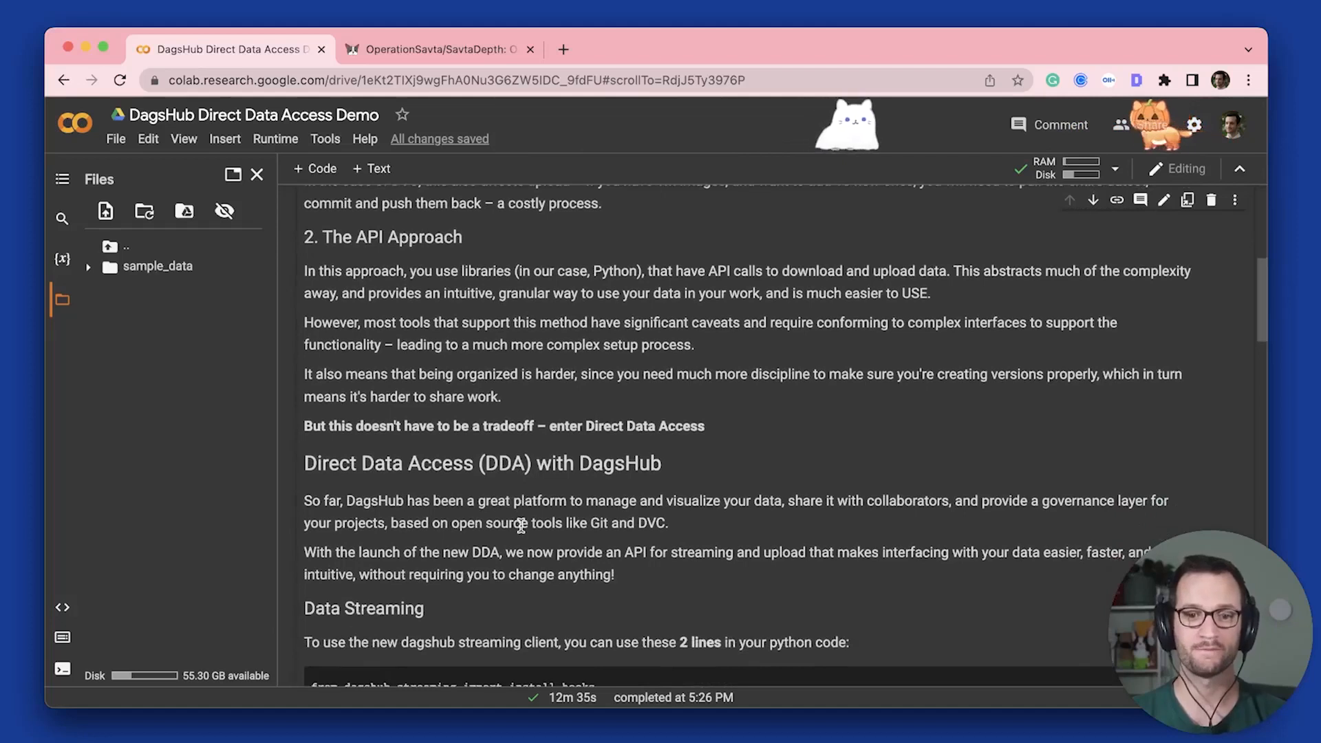
{"action": "scroll", "scroll_direction": "down", "scroll_amount": 3}
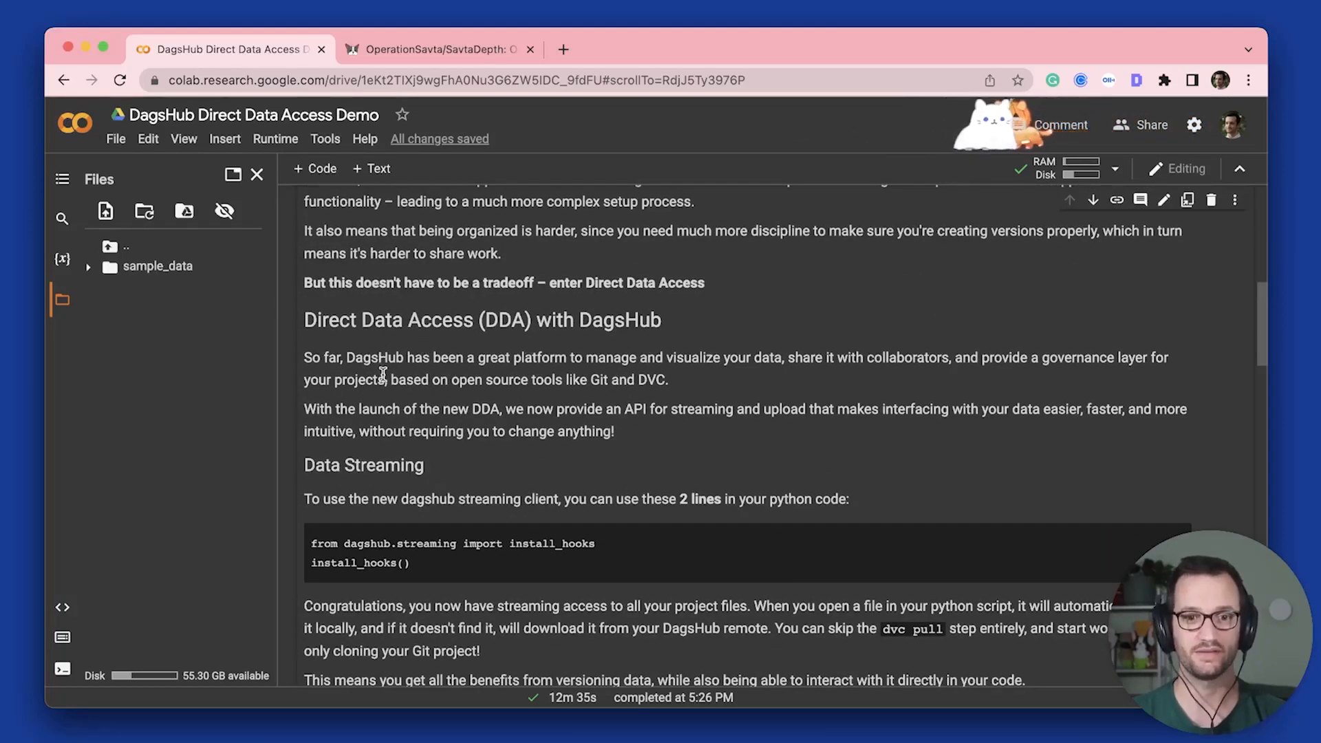
{"action": "scroll", "scroll_direction": "down", "scroll_amount": 3}
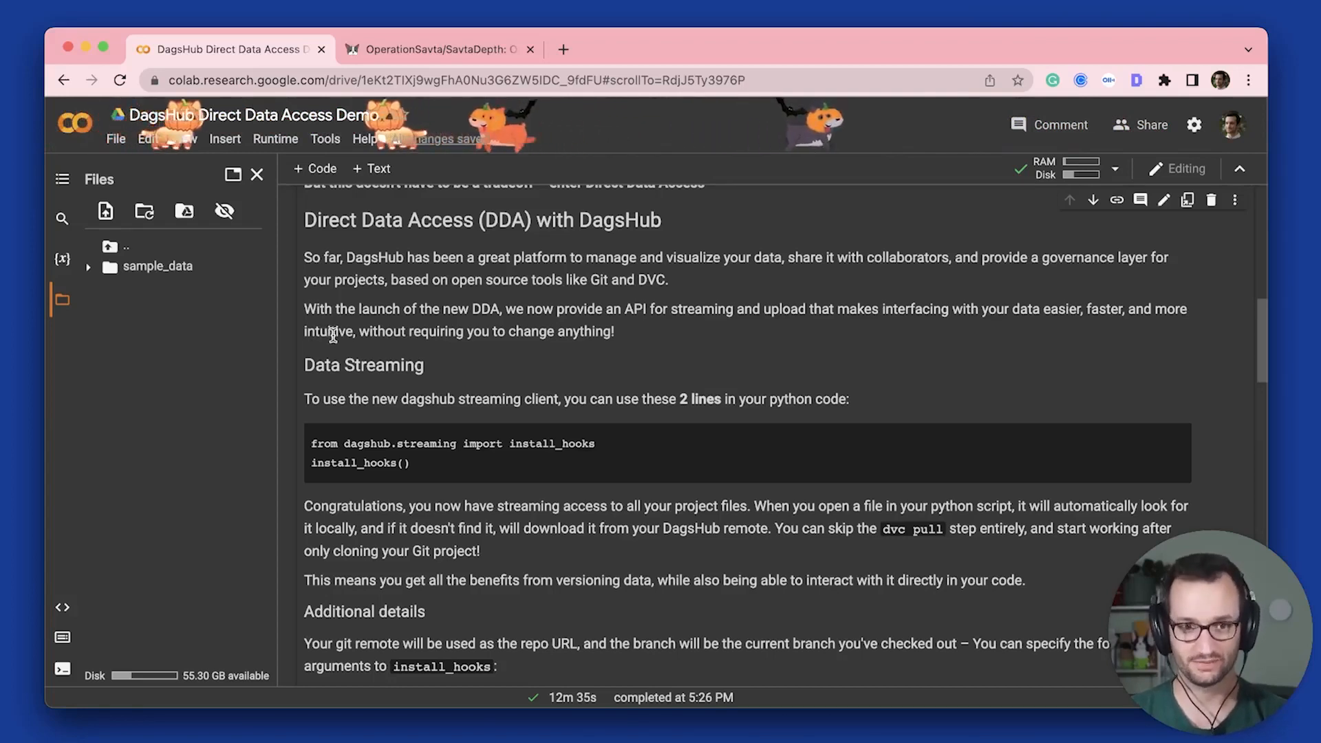
- Run the !pip install cell for the DagsHub alpha client and scroll to the environment variables cell
{"action": "scroll", "scroll_direction": "down", "scroll_amount": 3}
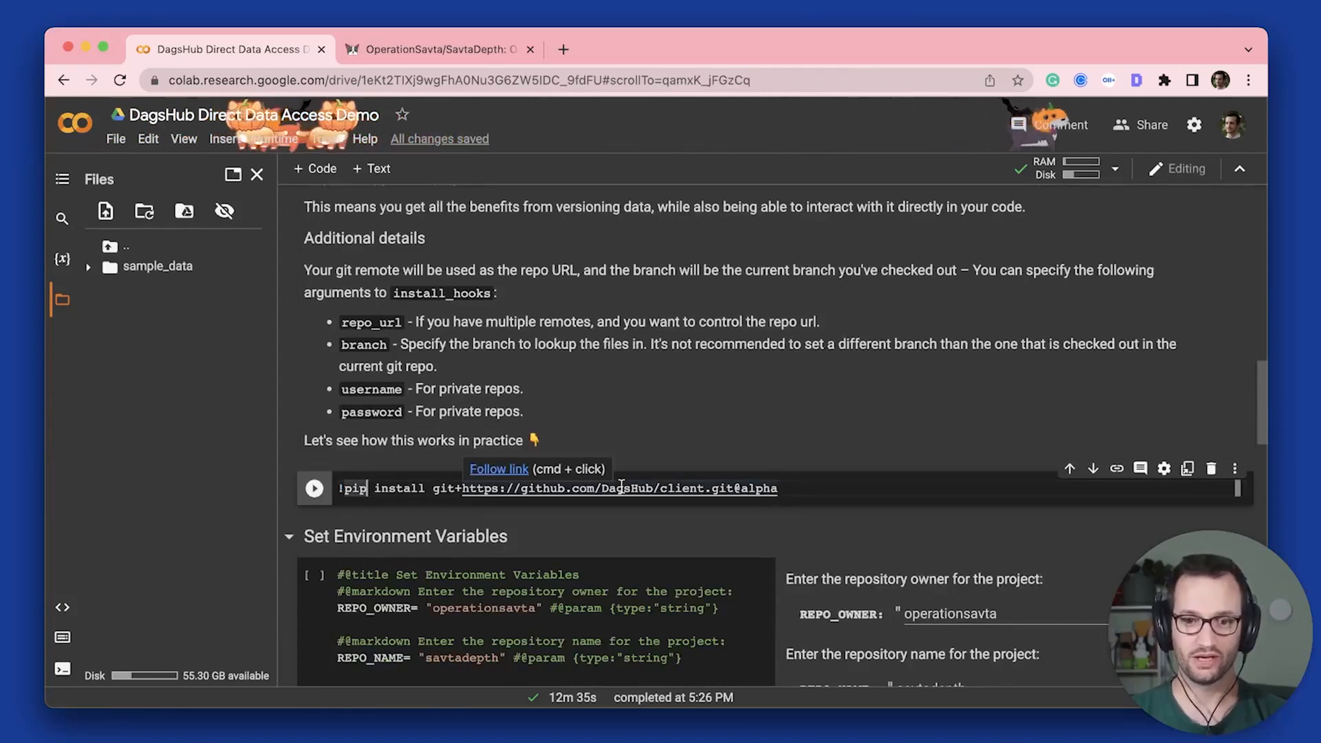
{"action": "left_click", "coordinate": [314, 487]}
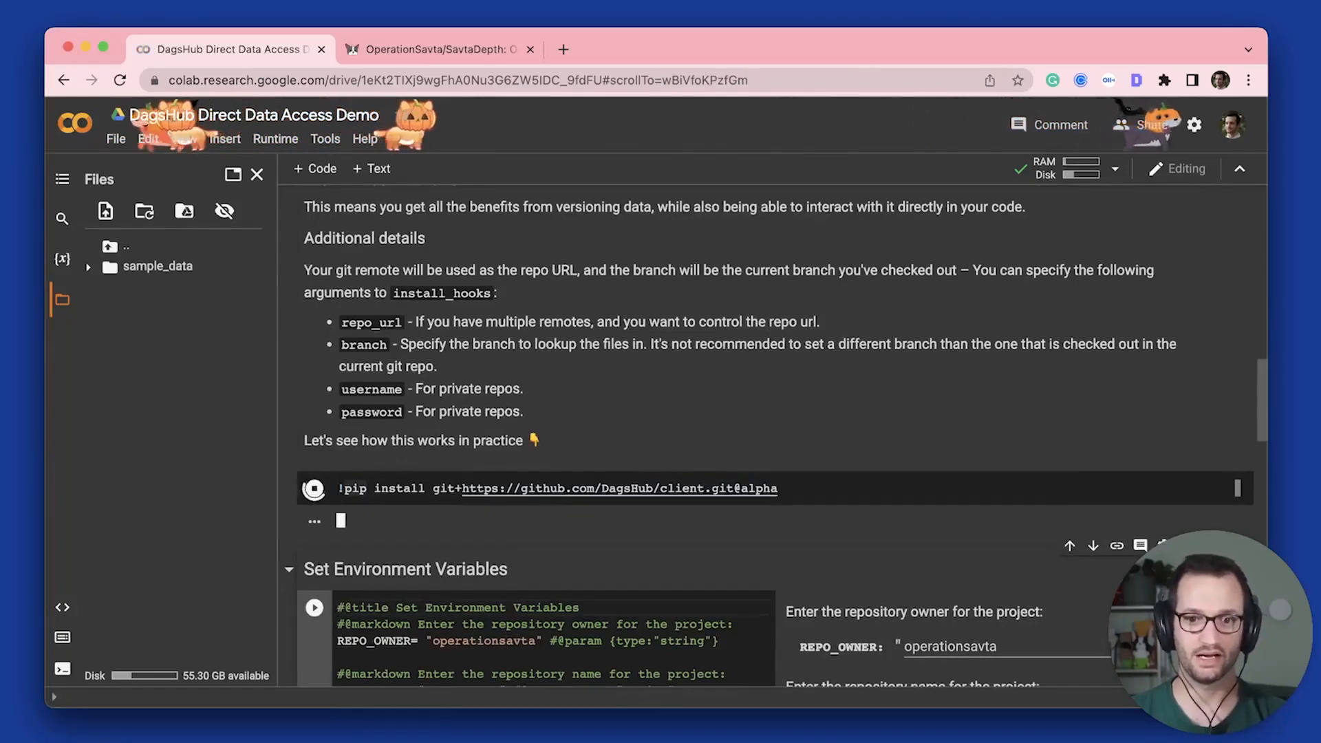
{"action": "left_click", "coordinate": [314, 488]}
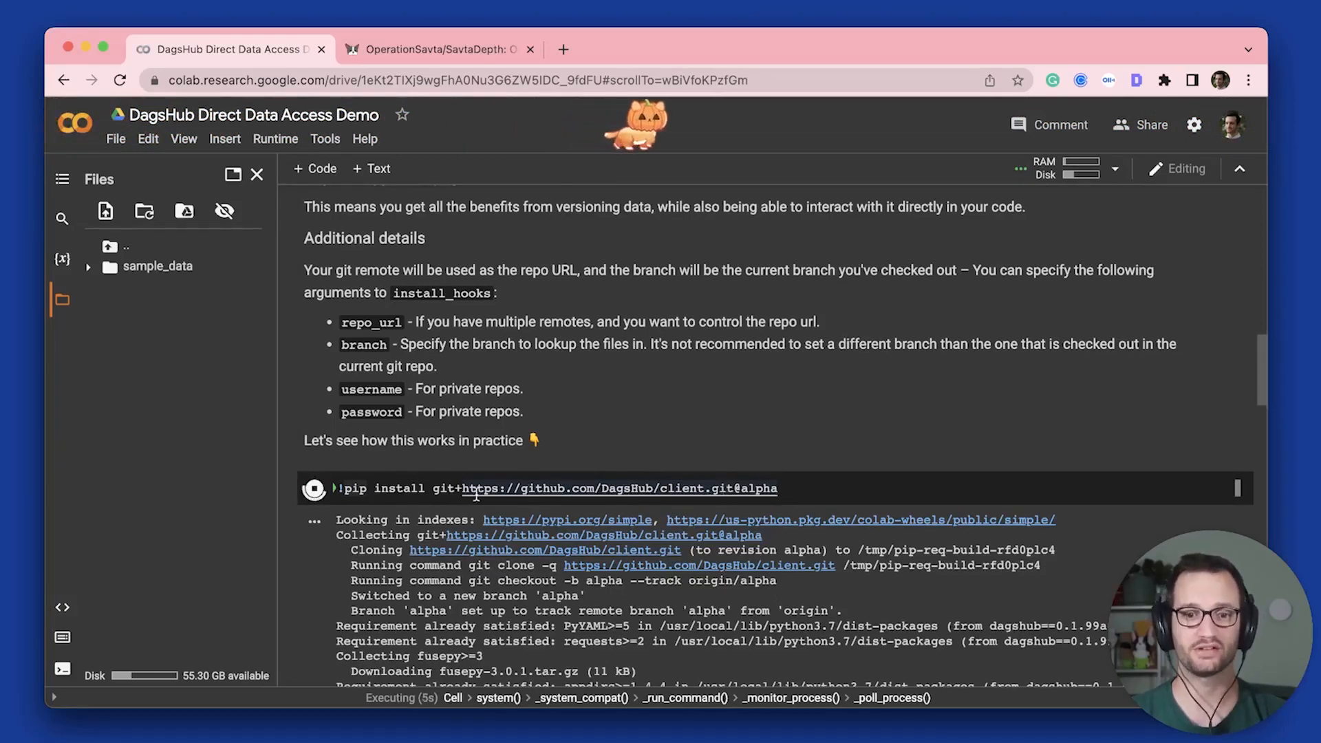
{"action": "scroll", "scroll_direction": "down", "scroll_amount": 3}
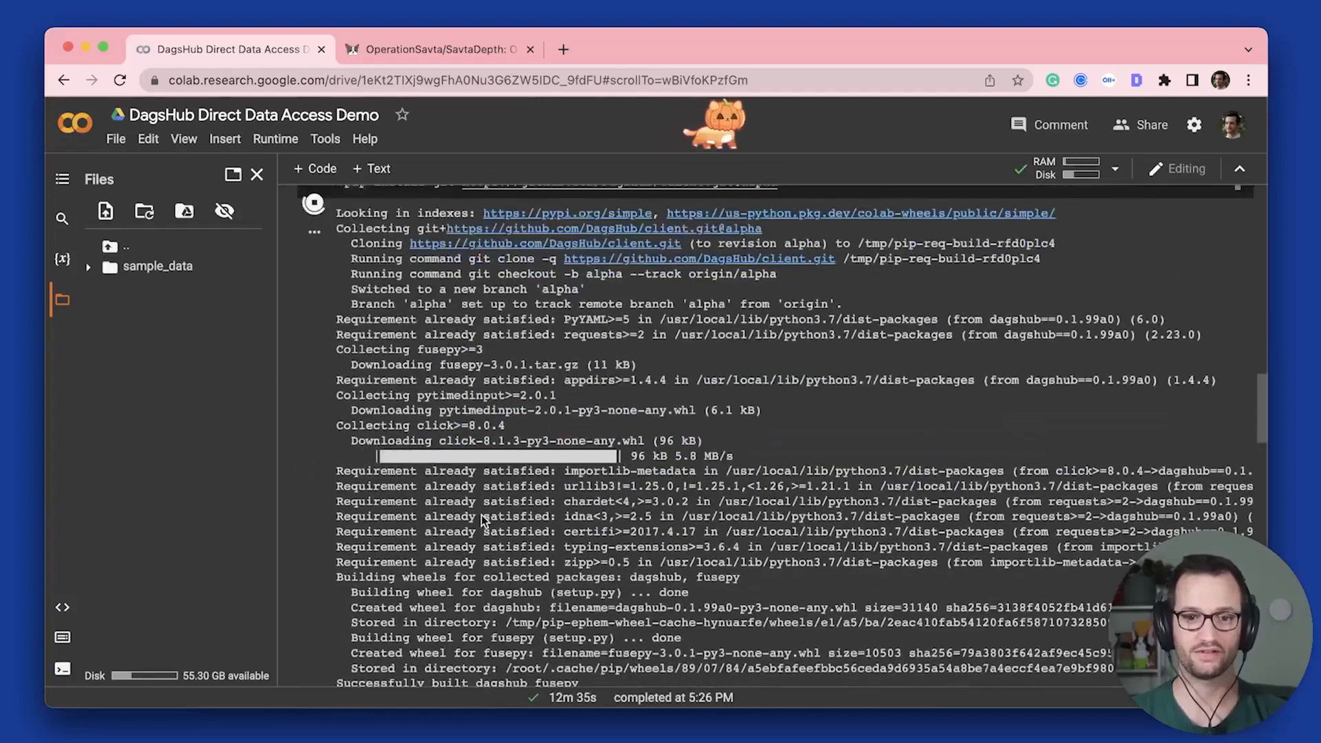
{"action": "scroll", "scroll_direction": "down", "scroll_amount": 3}
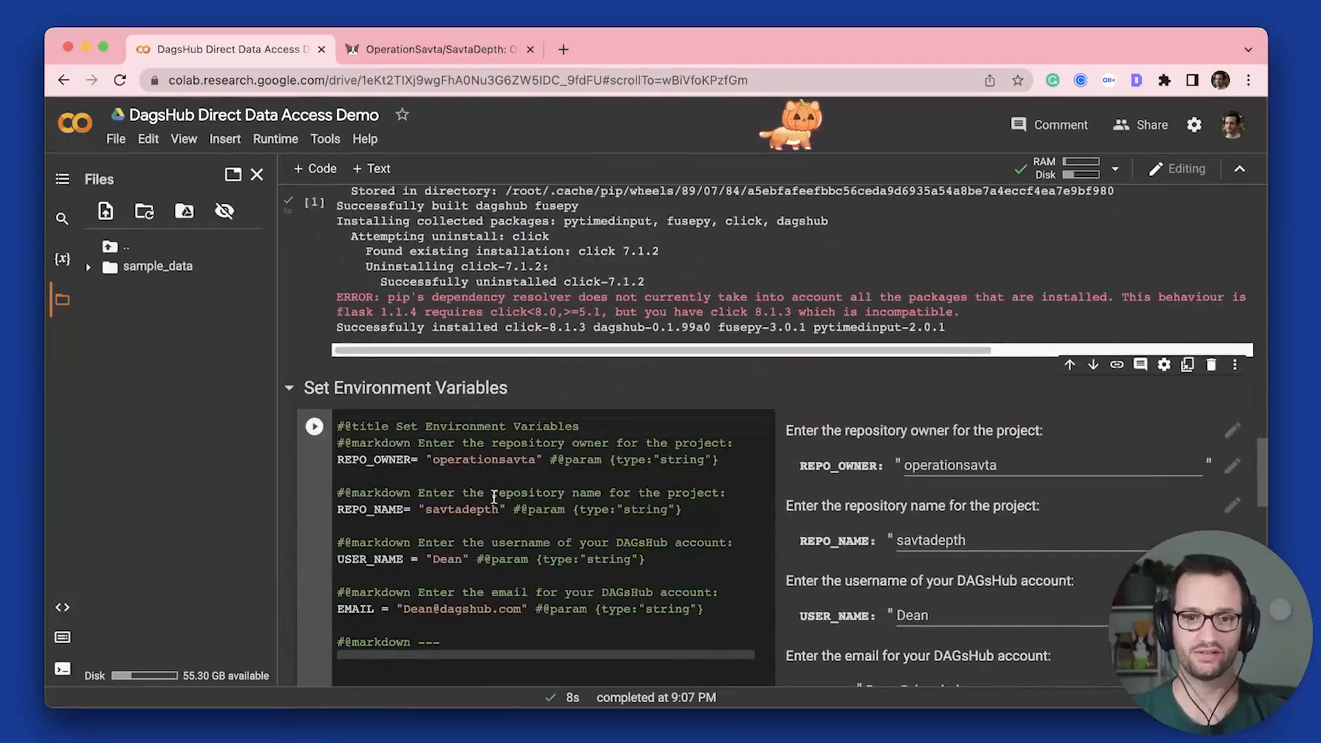
{"action": "scroll", "scroll_direction": "down", "scroll_amount": 3}
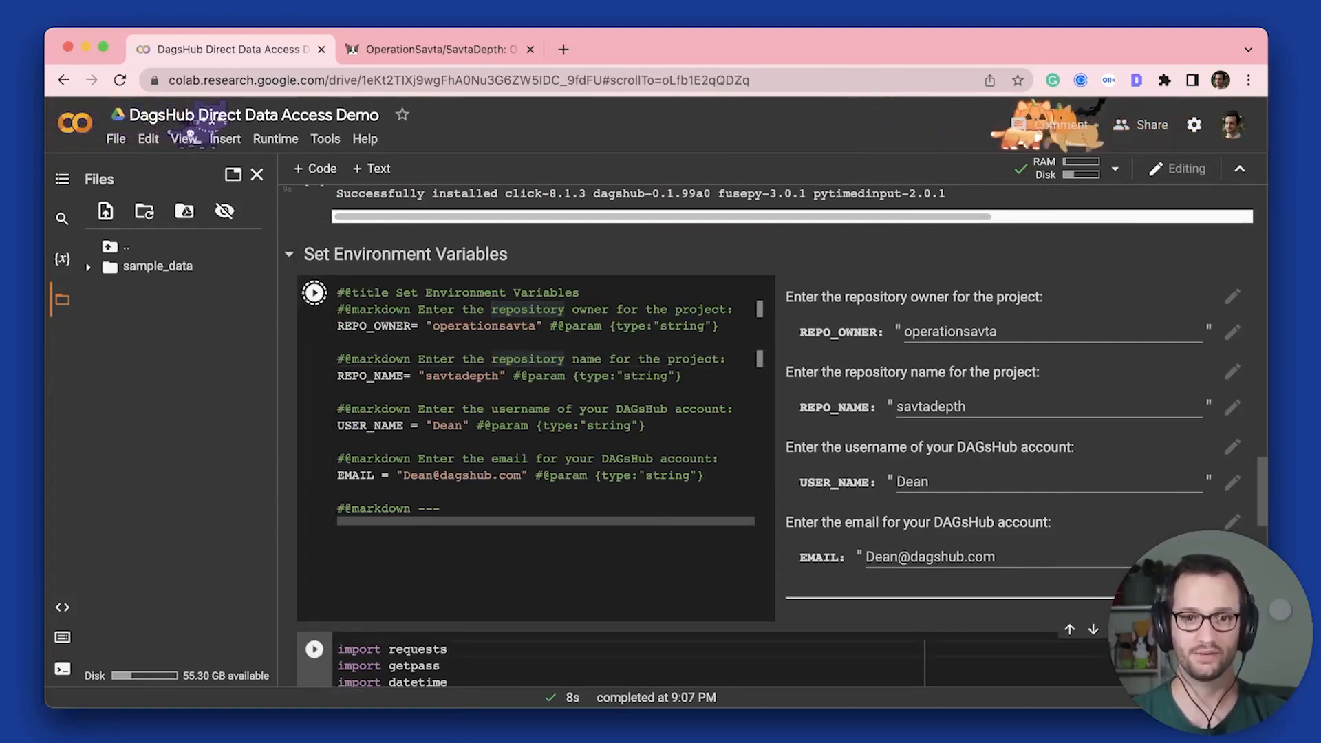
- Run the token-request cell and submit the DagsHub account password at the prompt
{"action": "scroll", "scroll_direction": "down", "scroll_amount": 3}
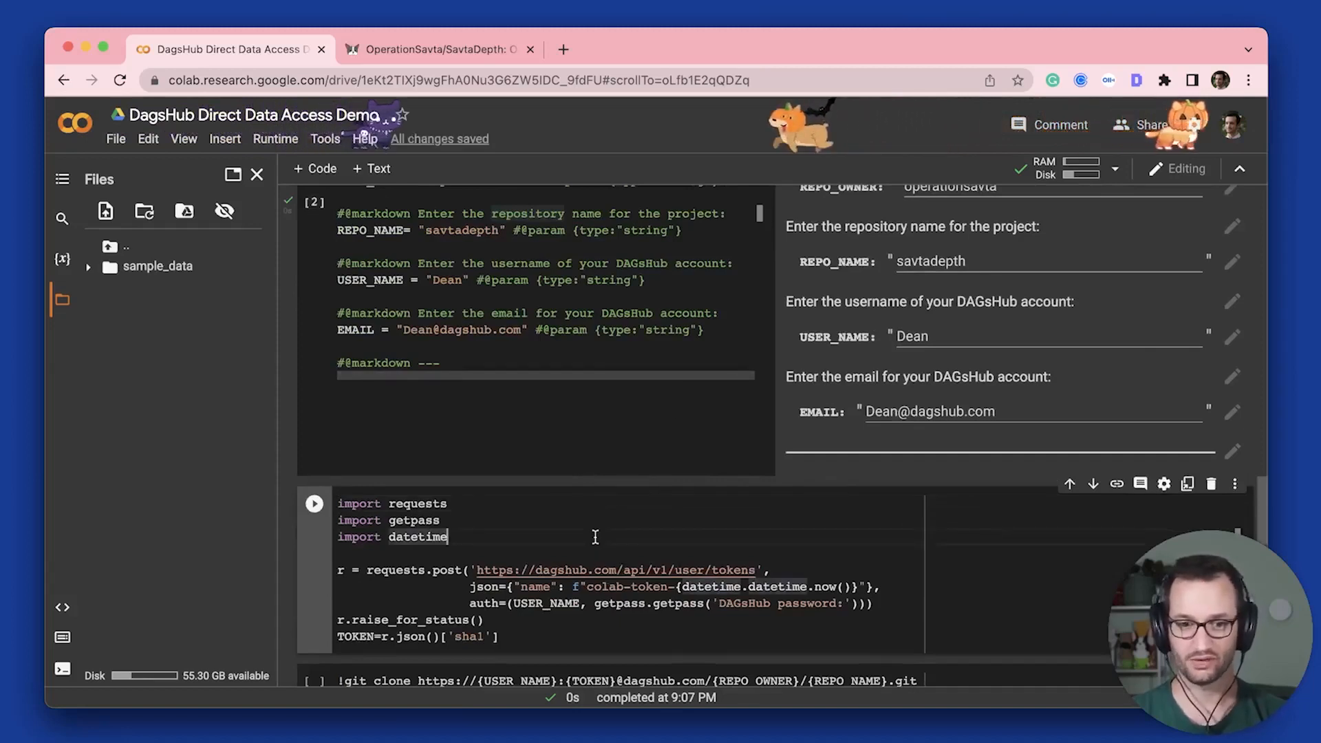
{"action": "left_click", "coordinate": [314, 504]}
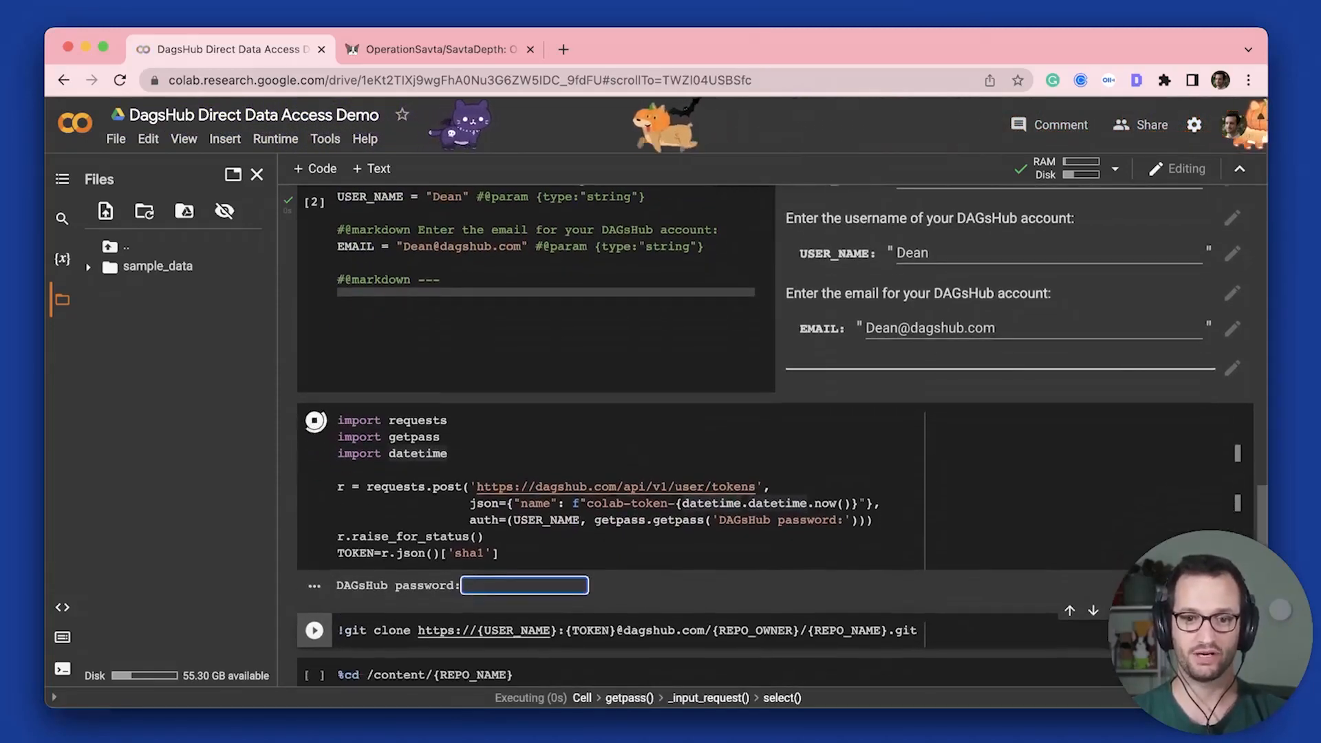
{"action": "type", "text": "password"}
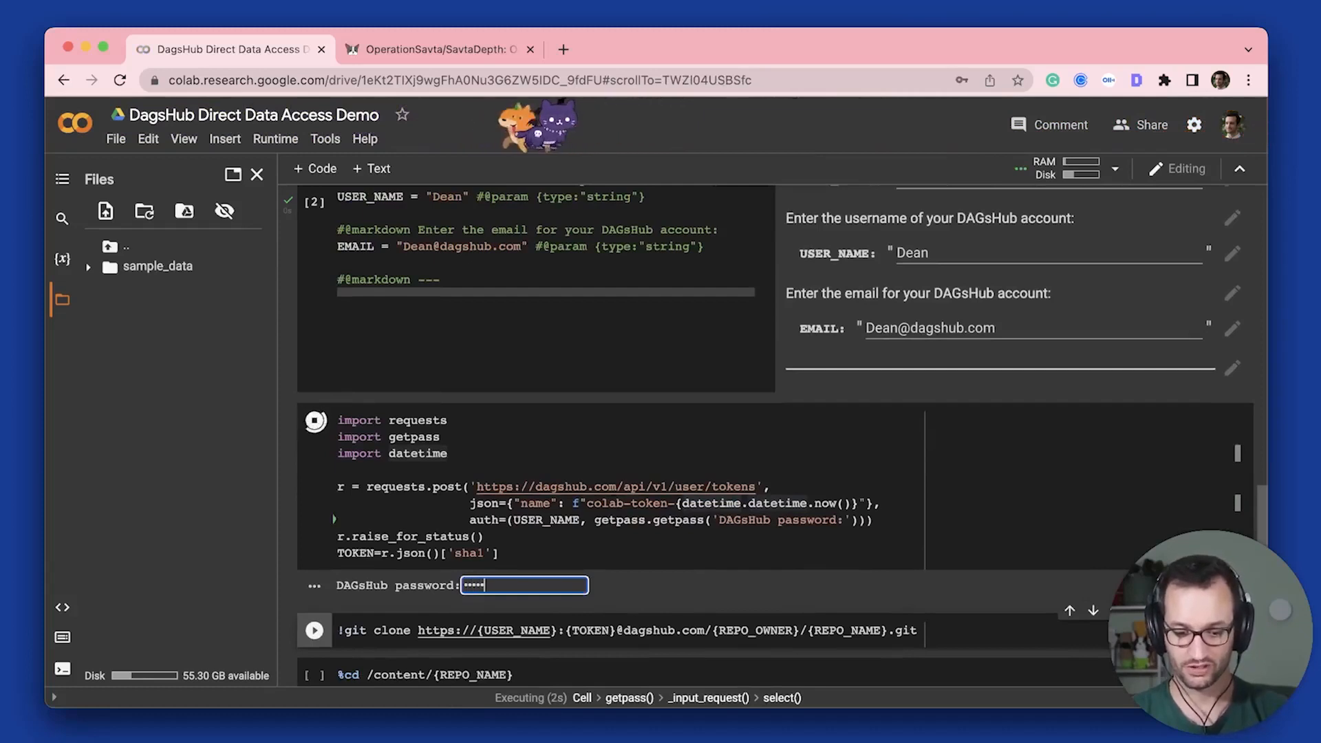
{"action": "key", "text": "Return"}
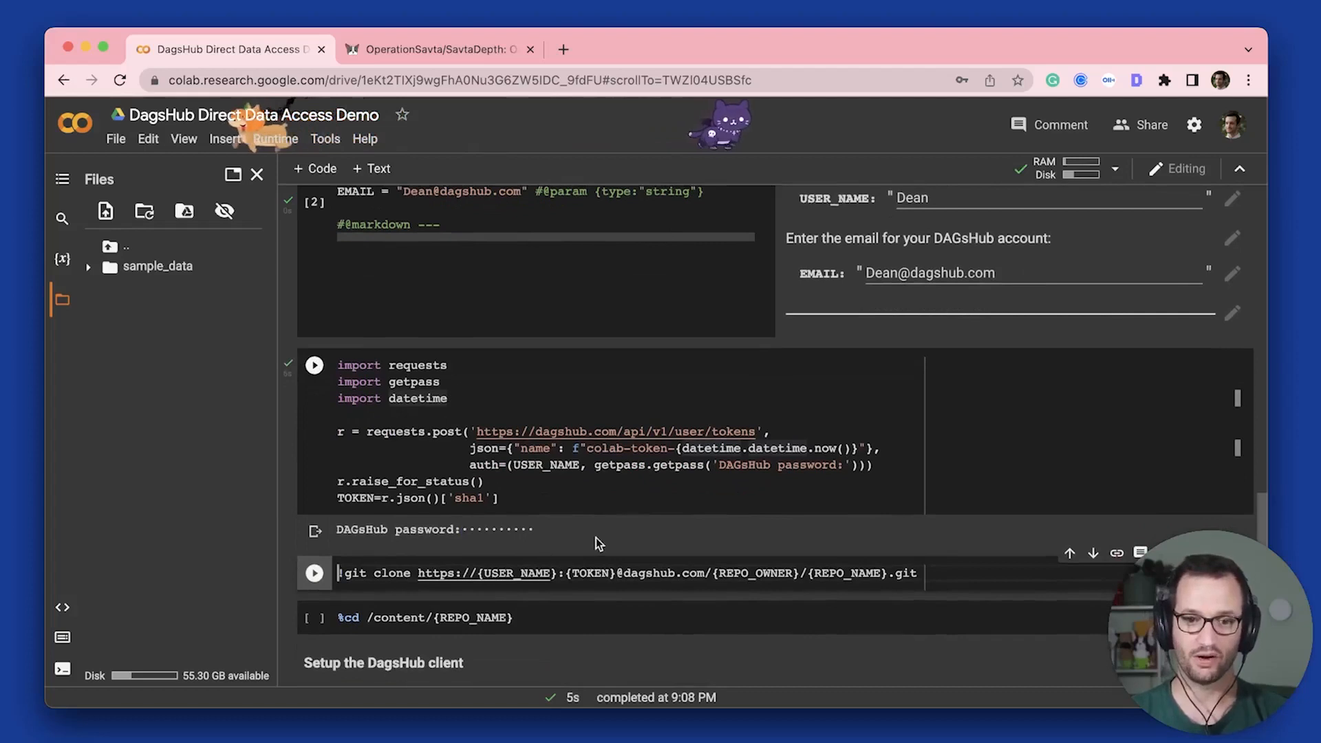
- Run the !git clone cell to clone the SavtaDepth repository into the workspace
{"action": "left_click", "coordinate": [313, 572]}
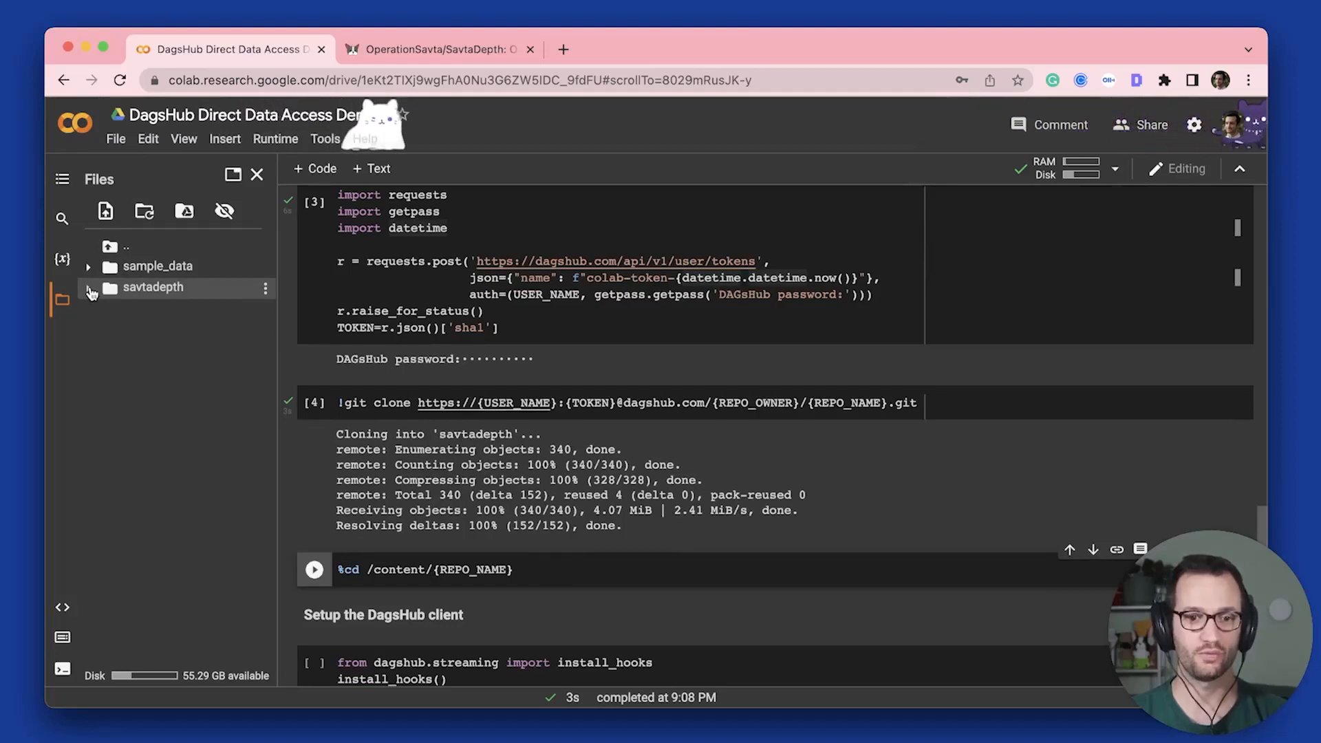
- Expand the cloned savtadepth folder to reveal the .dvc pointer files in src/data/raw
{"action": "left_click", "coordinate": [88, 288]}
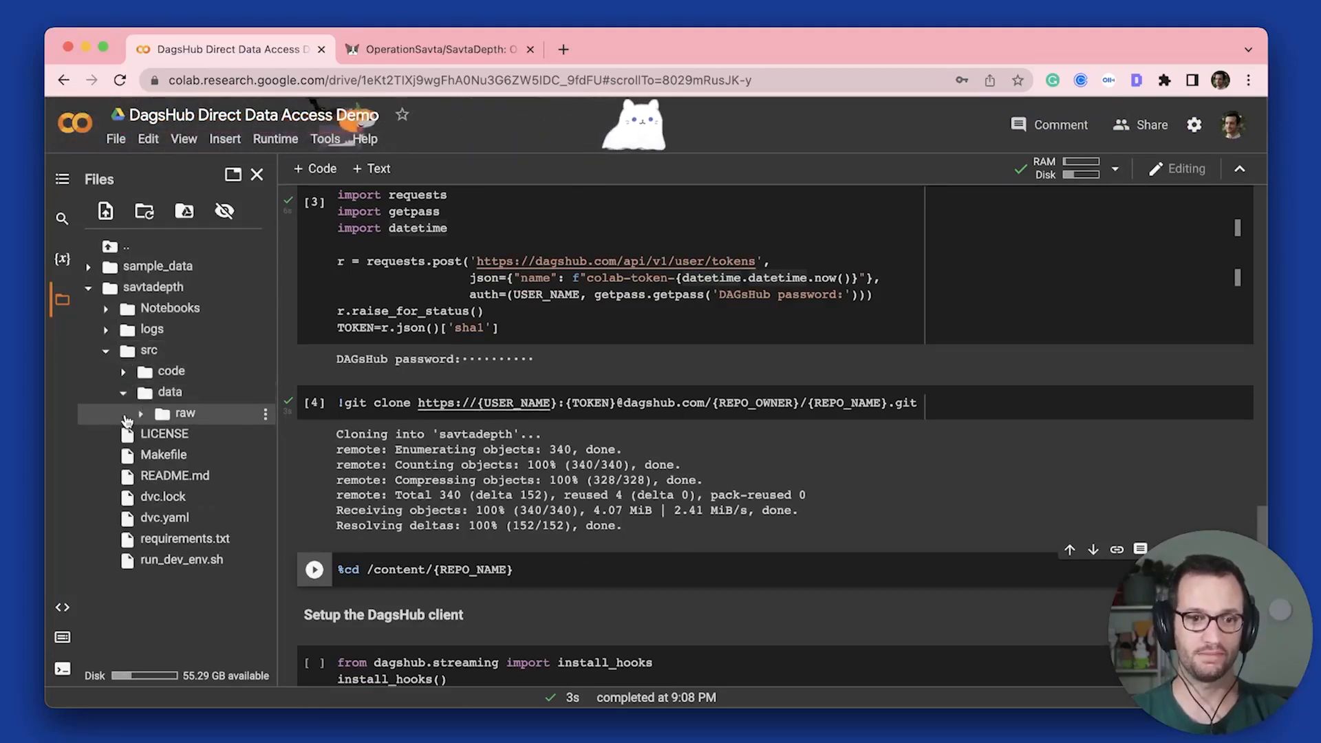
{"action": "left_click", "coordinate": [141, 413]}
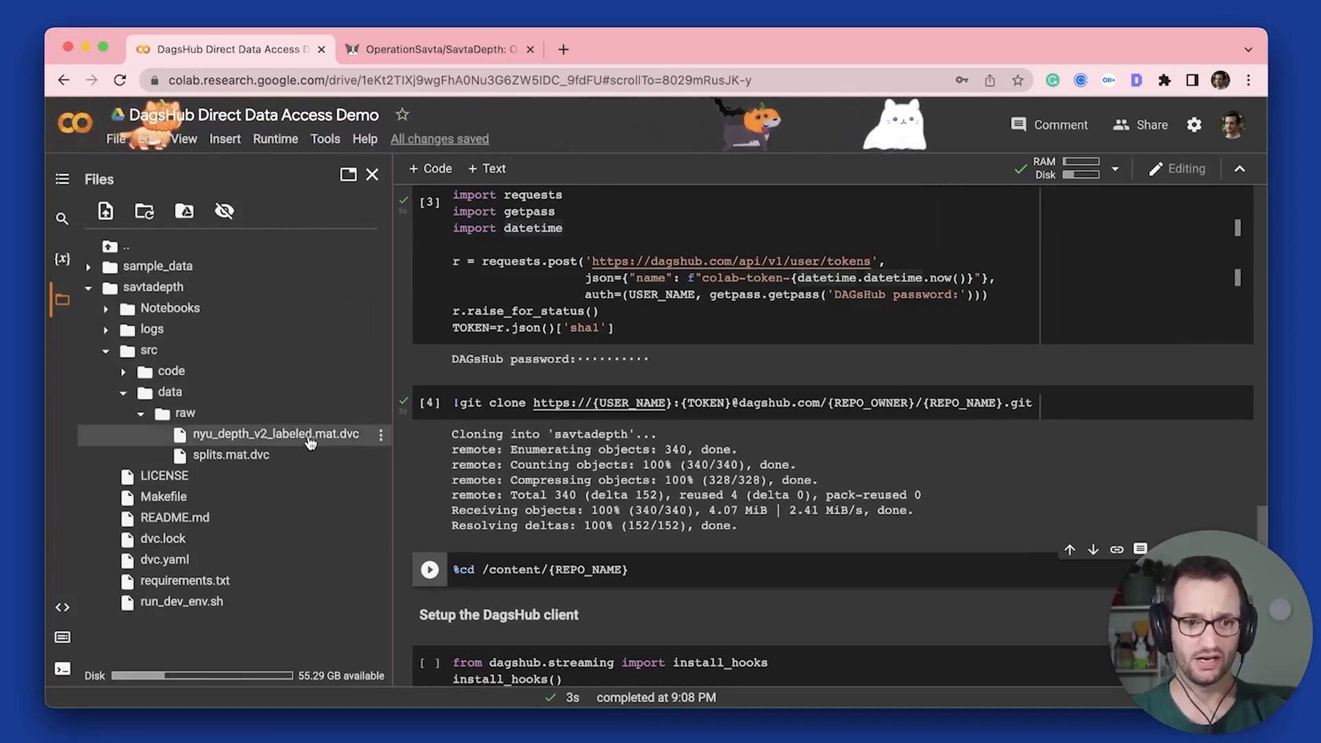
{"action": "mouse_move", "coordinate": [231, 454]}
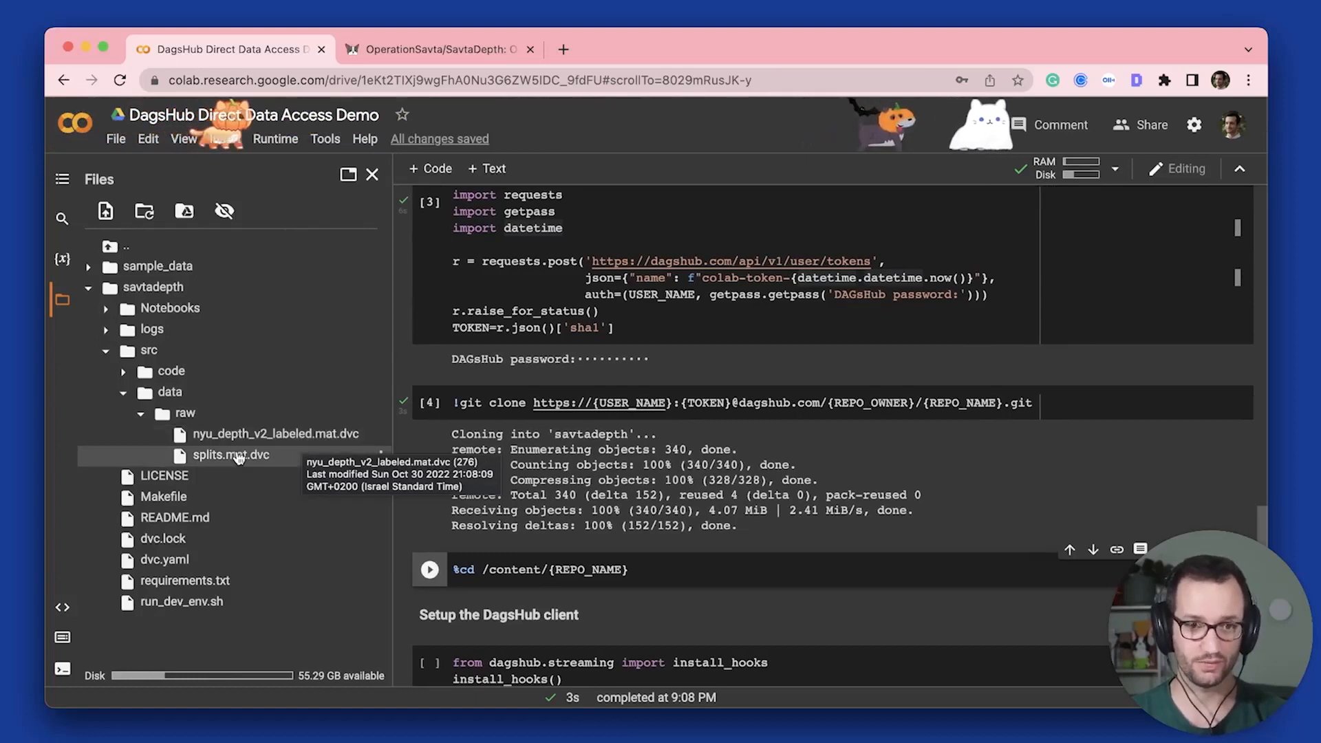
{"action": "mouse_move", "coordinate": [275, 433]}
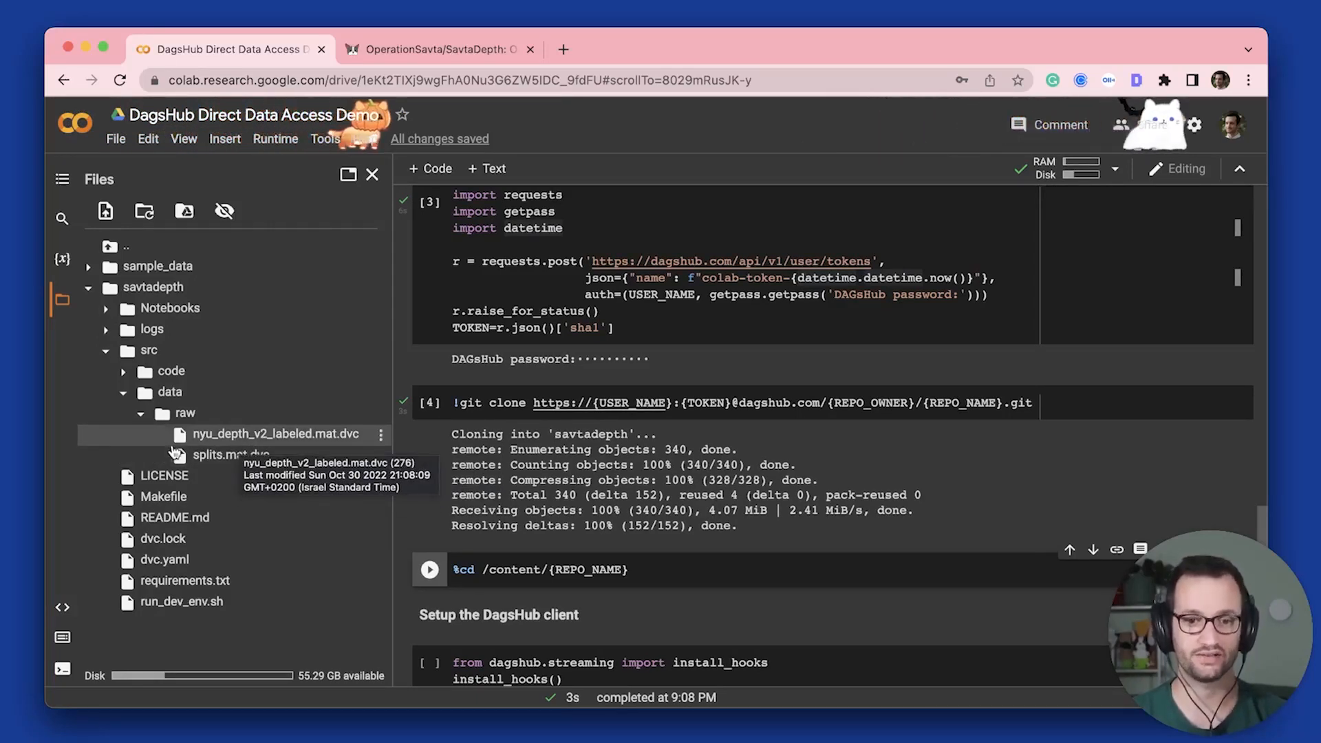
{"action": "mouse_move", "coordinate": [325, 456]}
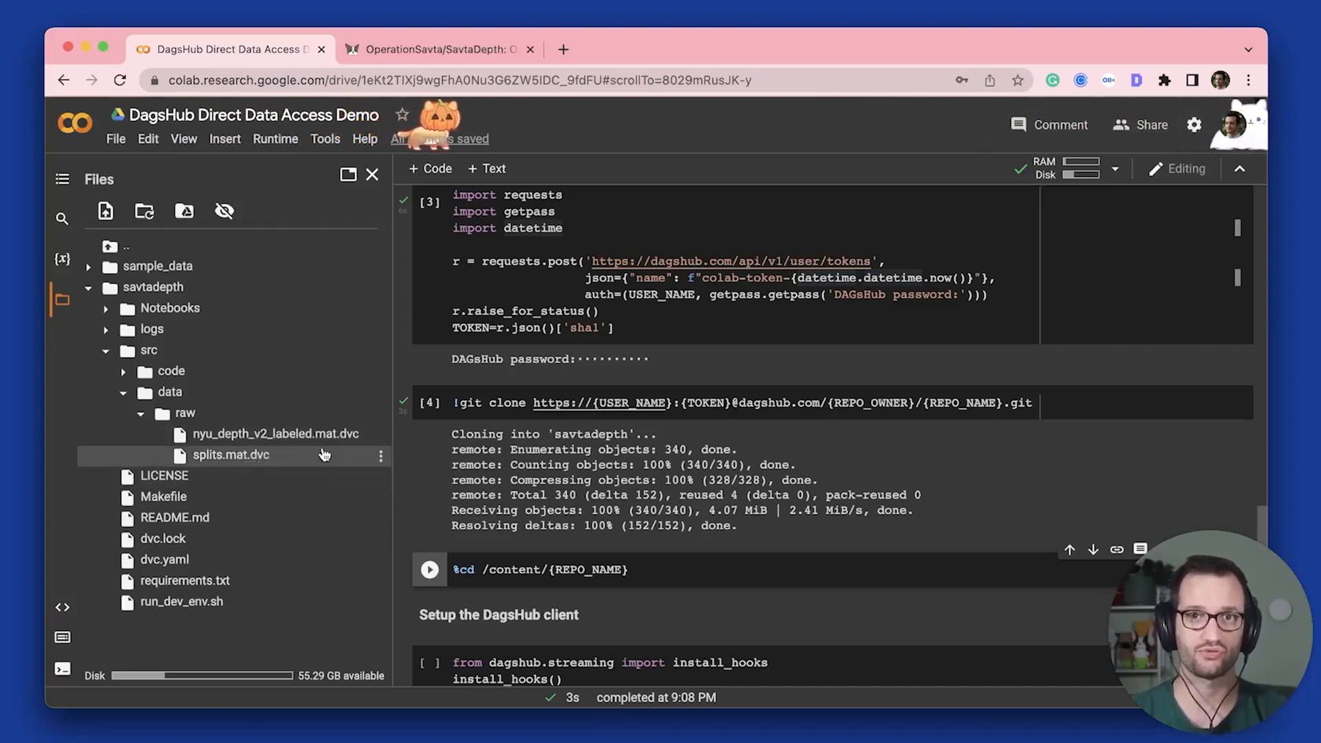
{"action": "mouse_move", "coordinate": [231, 456]}
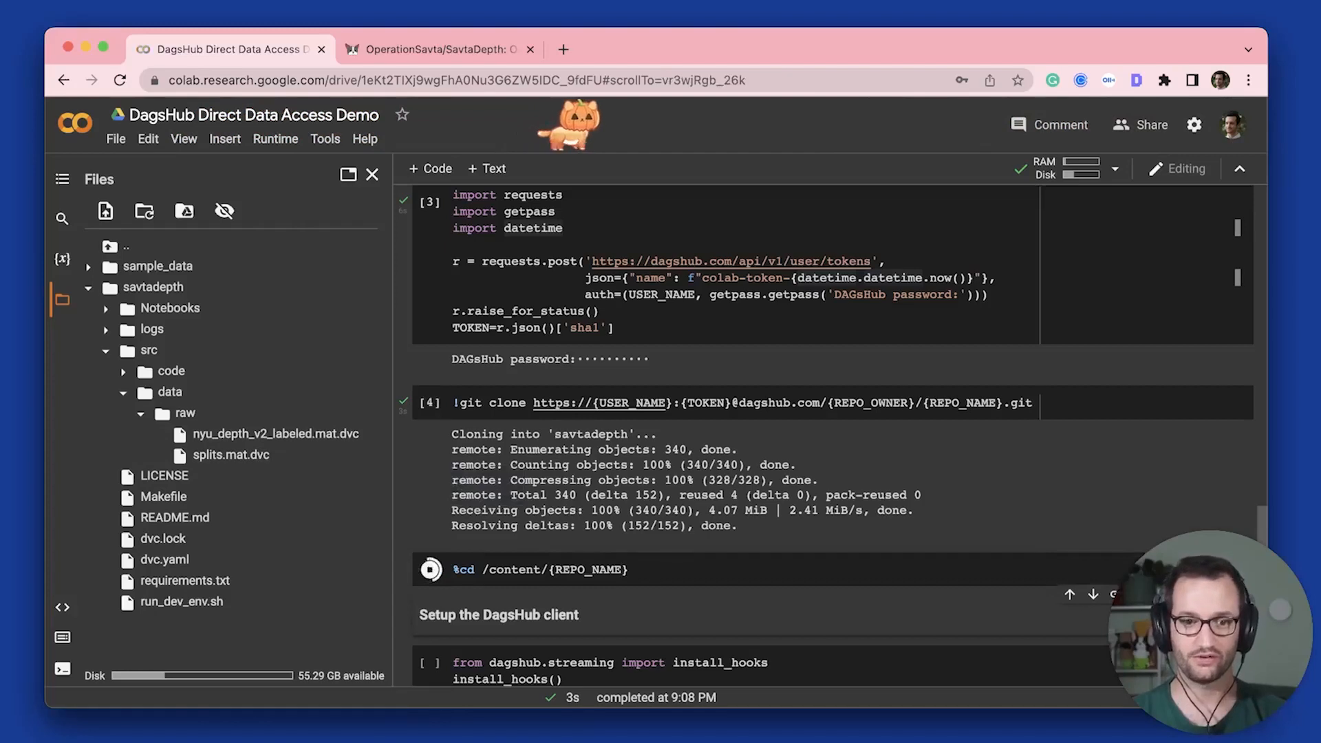
- Run the install_hooks() cell and follow its DagsHub OAuth link to authorize streaming
{"action": "scroll", "scroll_direction": "down", "scroll_amount": 3}
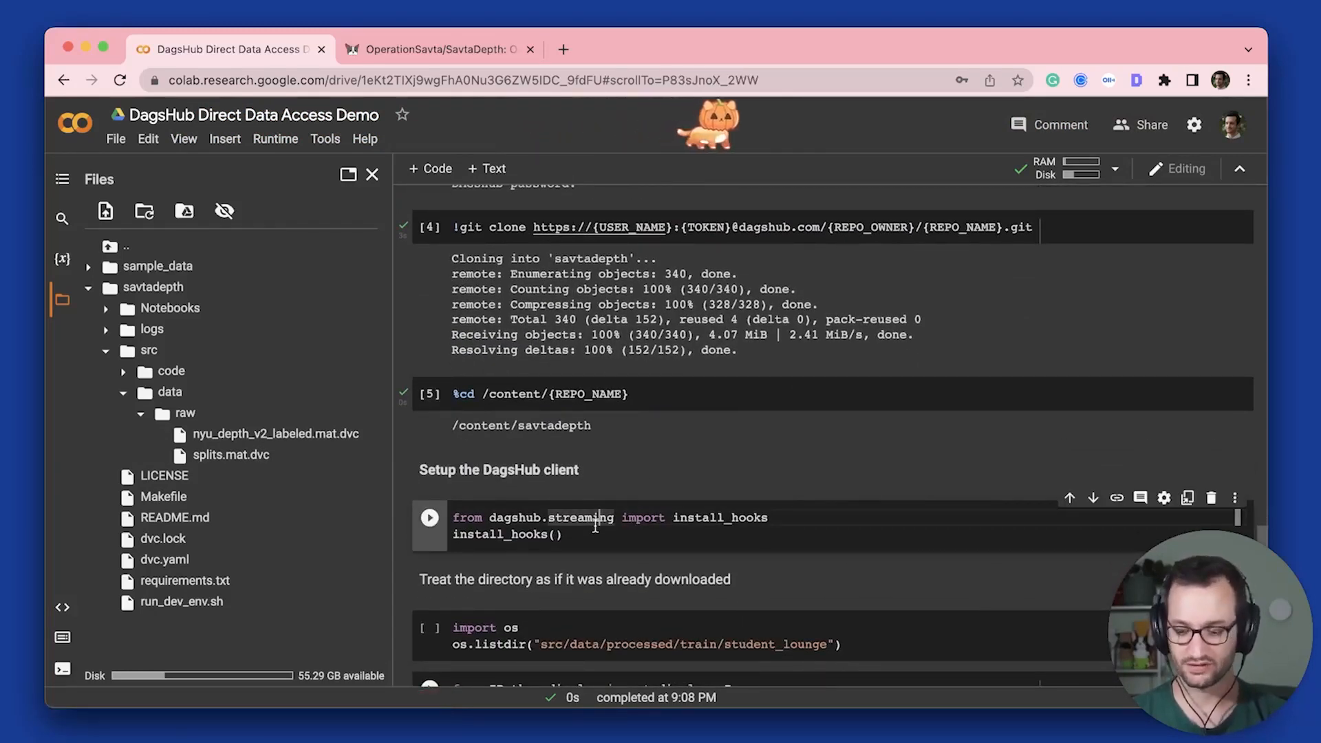
{"action": "left_click", "coordinate": [430, 517]}
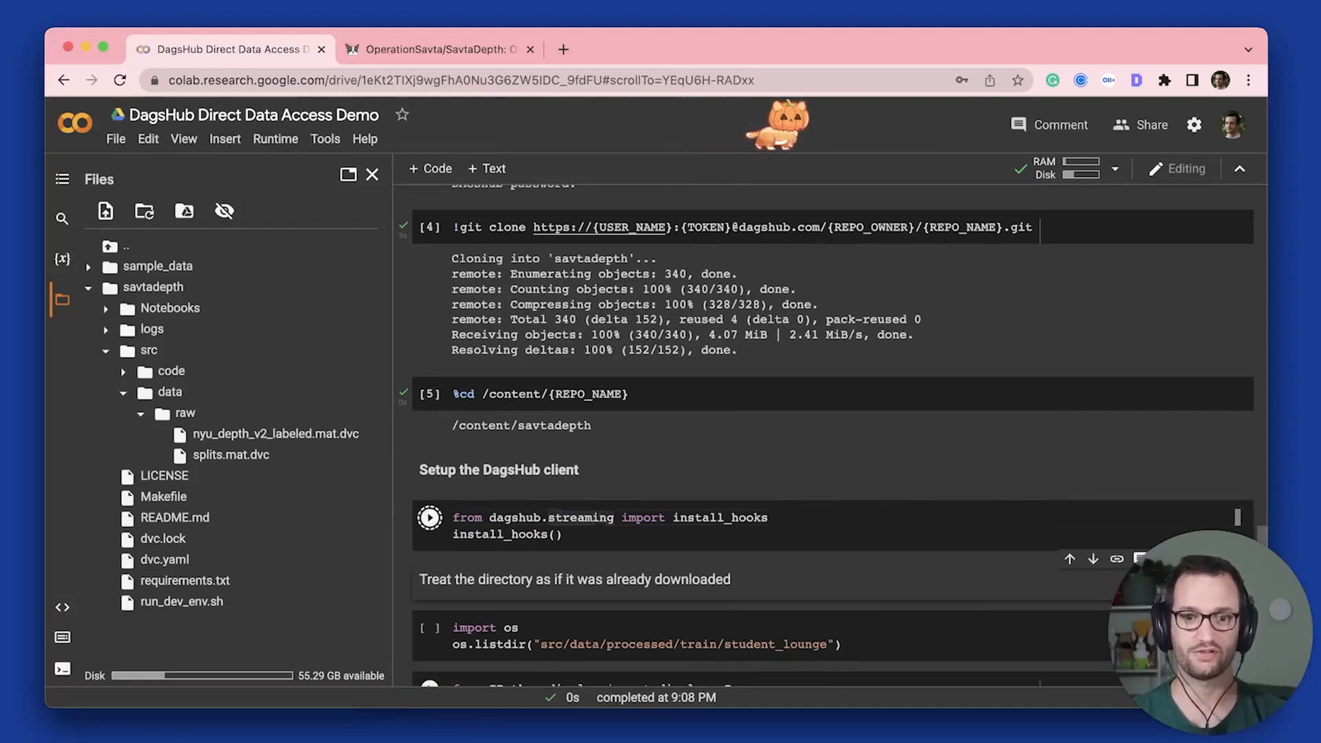
{"action": "left_click", "coordinate": [429, 517]}
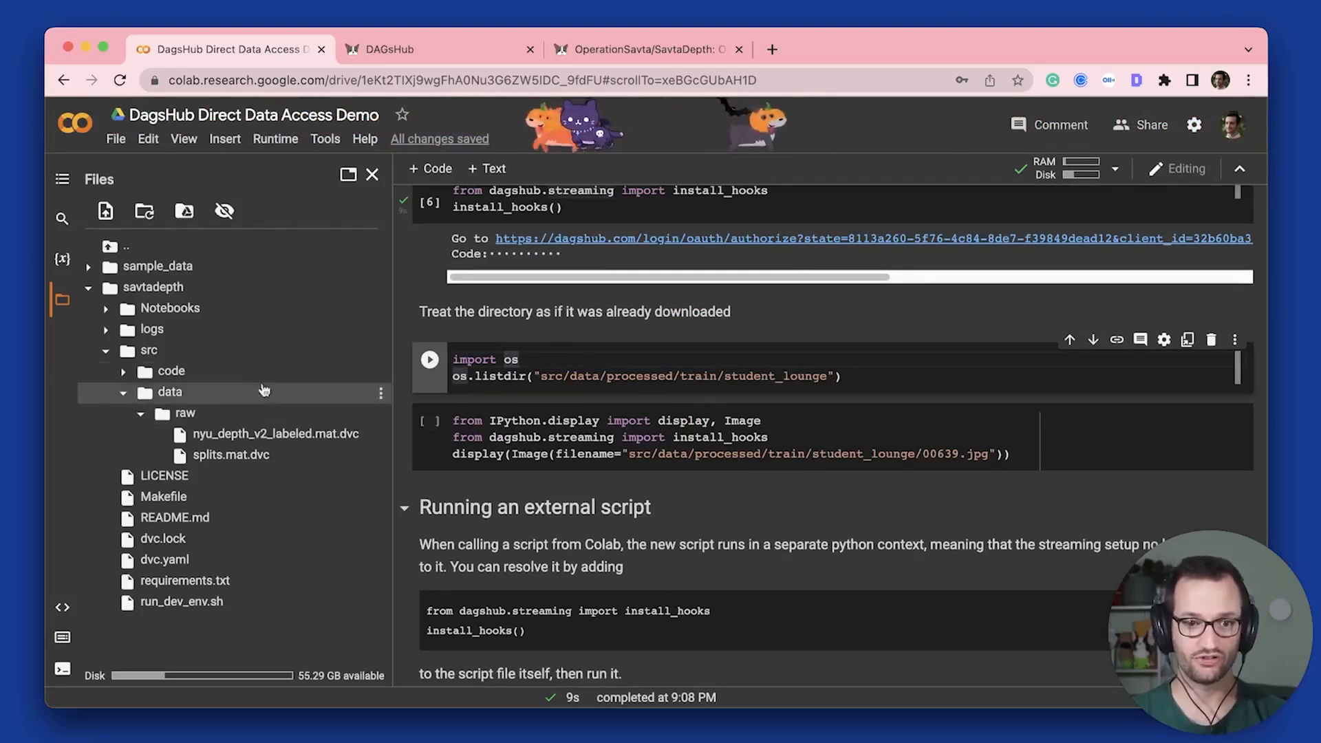
{"action": "mouse_move", "coordinate": [53, 375]}
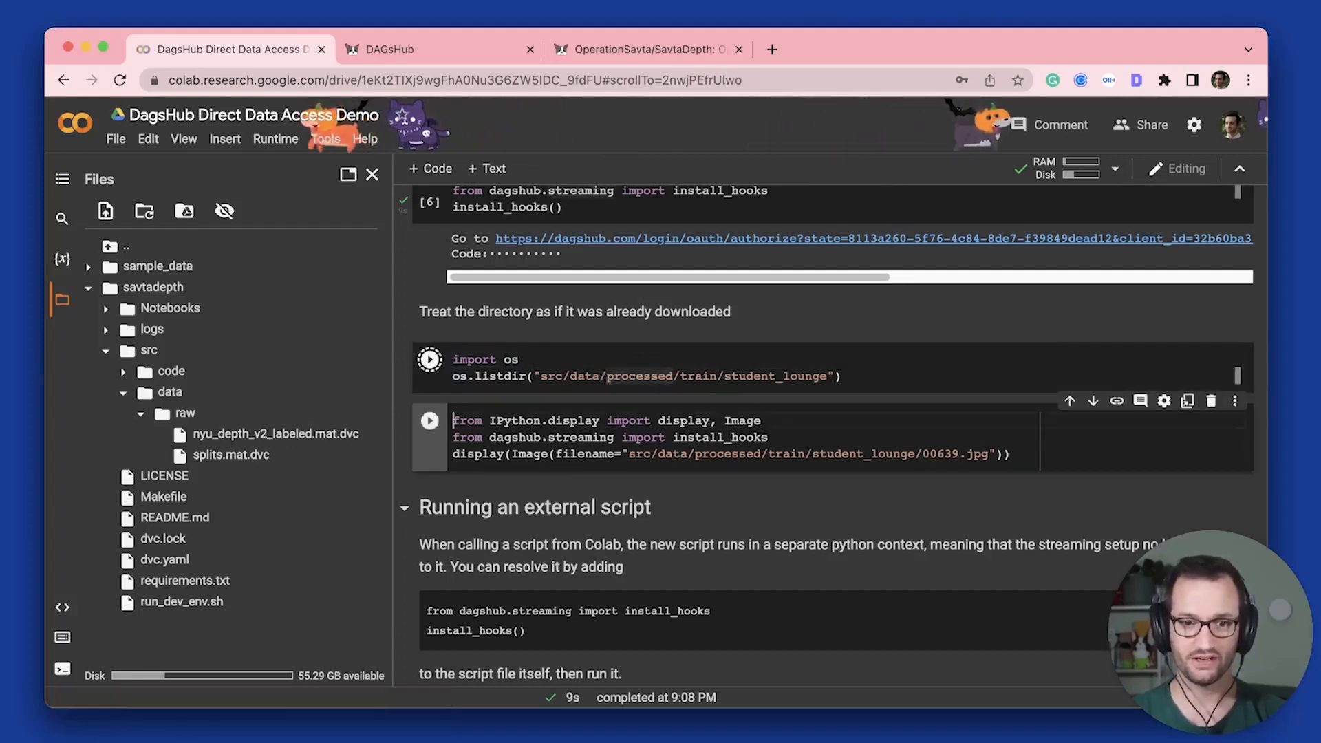
- Run the os.listdir cell to list the streamed student_lounge jpg and depth png files
{"action": "left_click", "coordinate": [429, 359]}
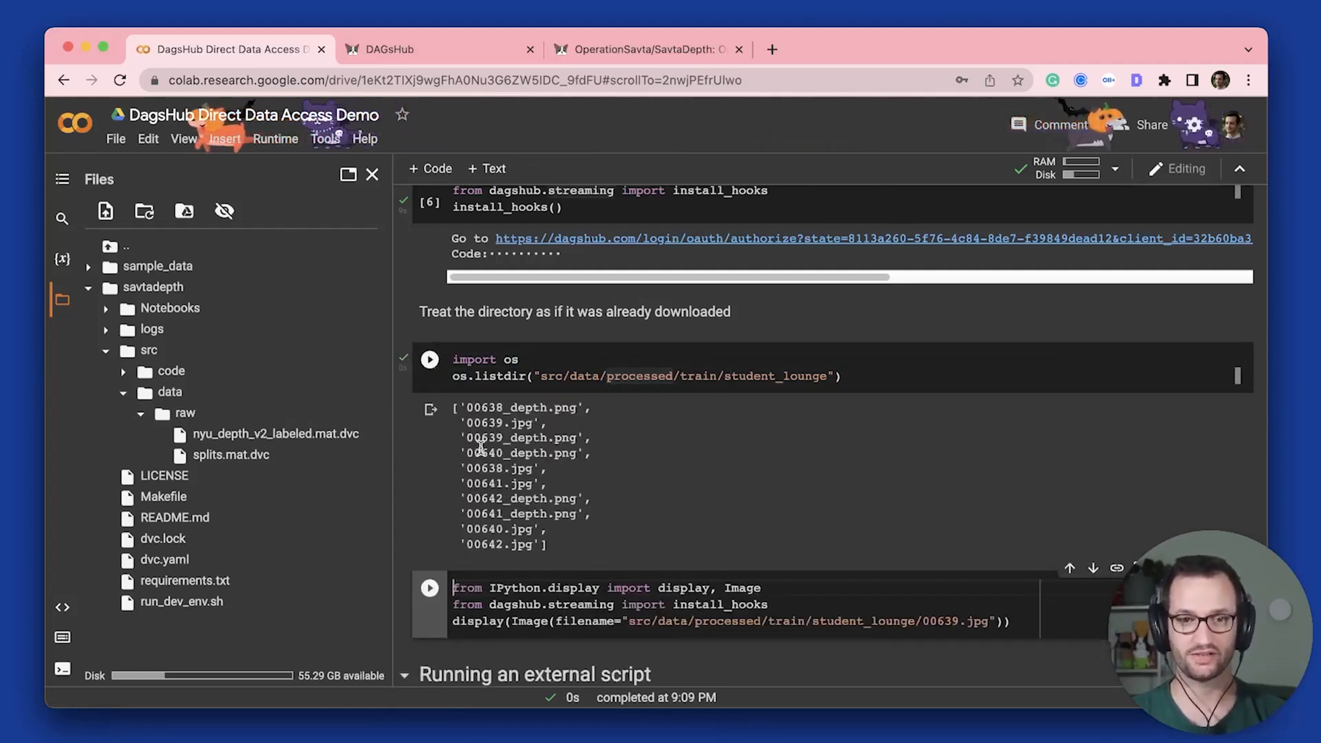
{"action": "scroll", "scroll_direction": "down", "scroll_amount": 3}
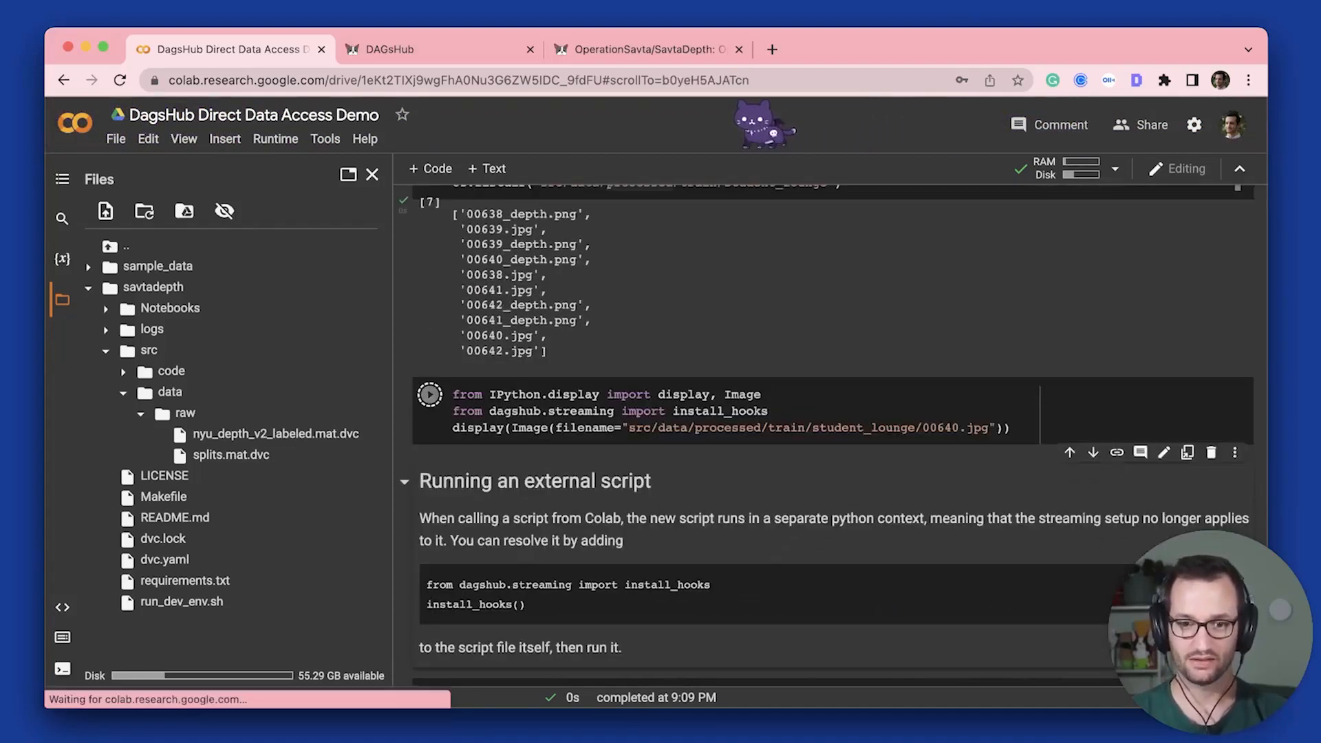
- Run the IPython display cell to render the streamed 00640.jpg lounge image
{"action": "left_click", "coordinate": [429, 393]}
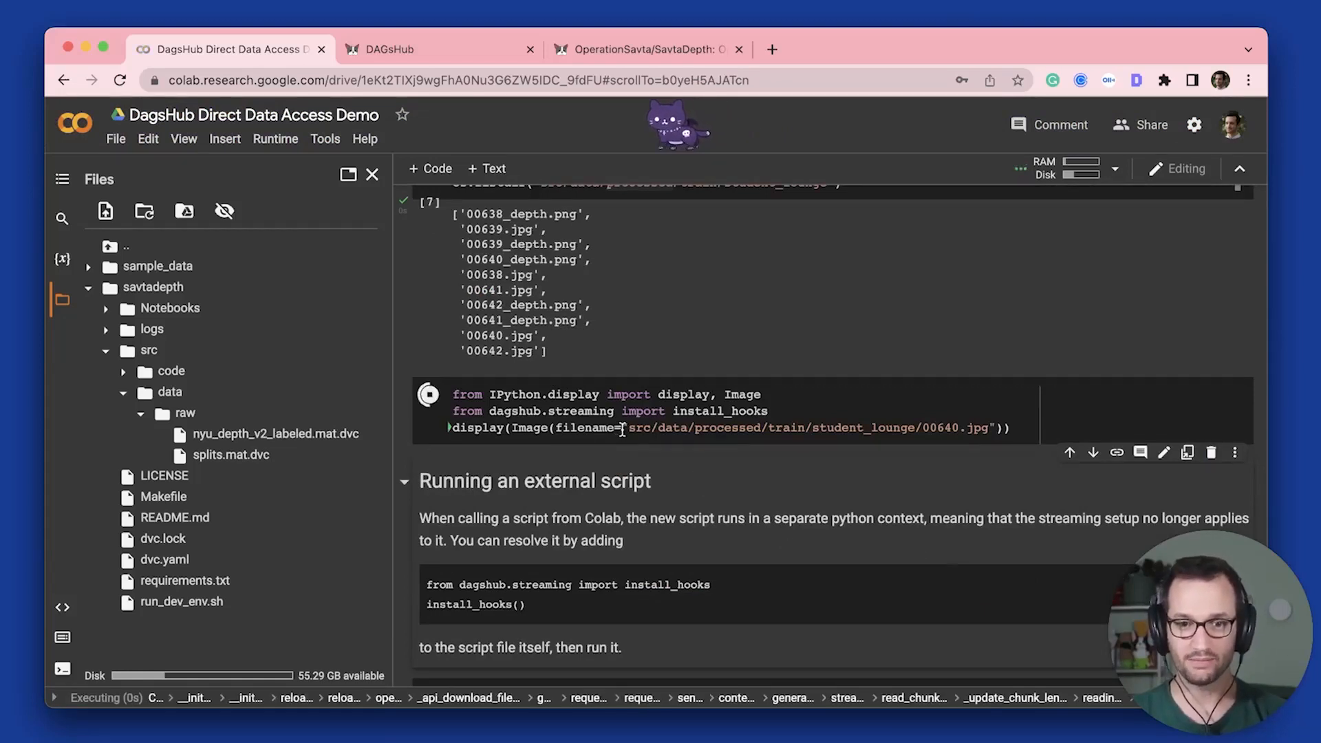
{"action": "left_click", "coordinate": [429, 394]}
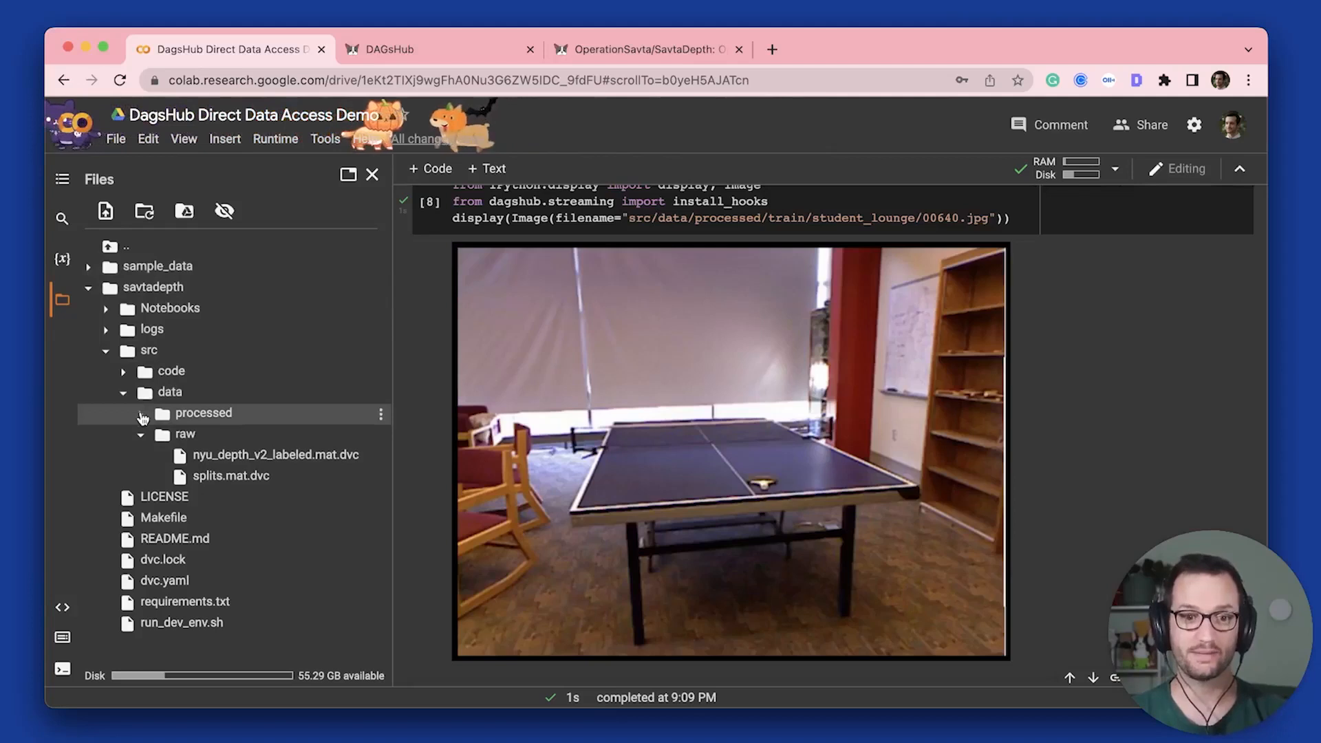
- Expand data > processed > train > student_lounge showing only 00640.jpg, then reach the external script section
{"action": "left_click", "coordinate": [139, 413]}
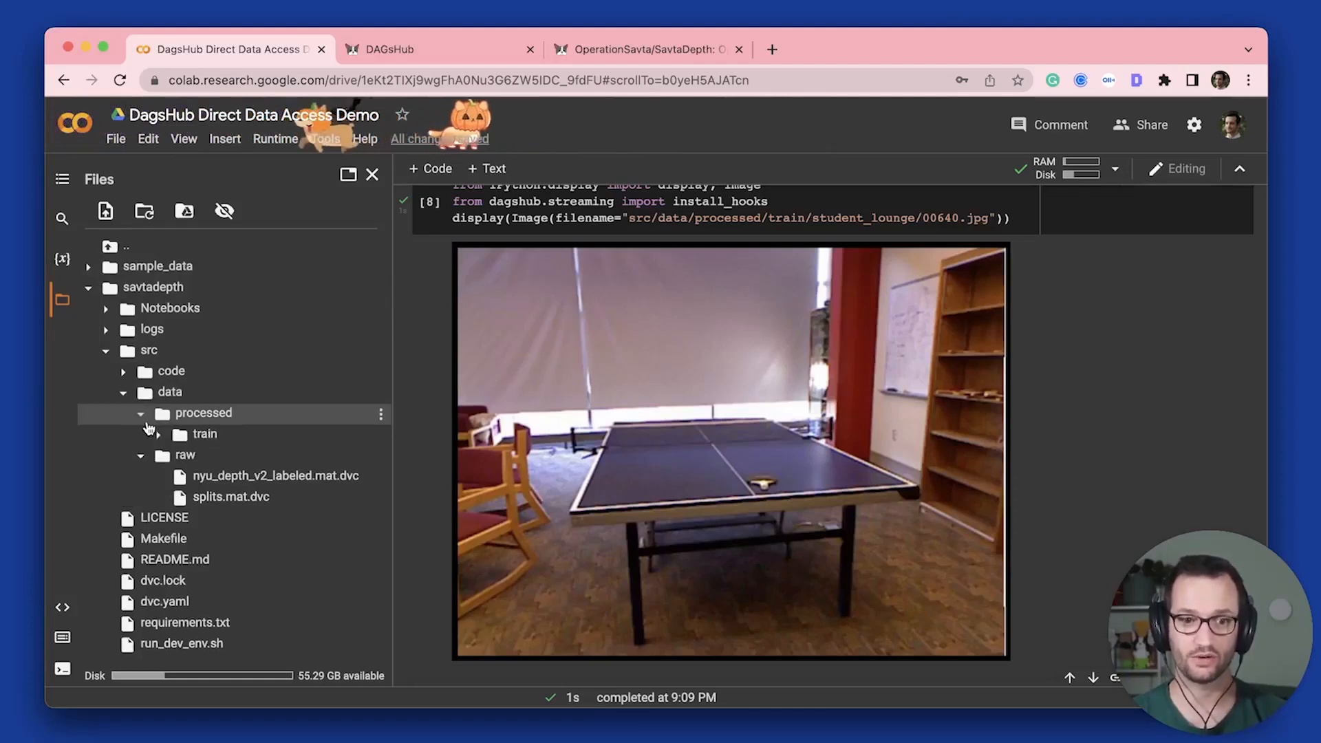
{"action": "left_click", "coordinate": [156, 433]}
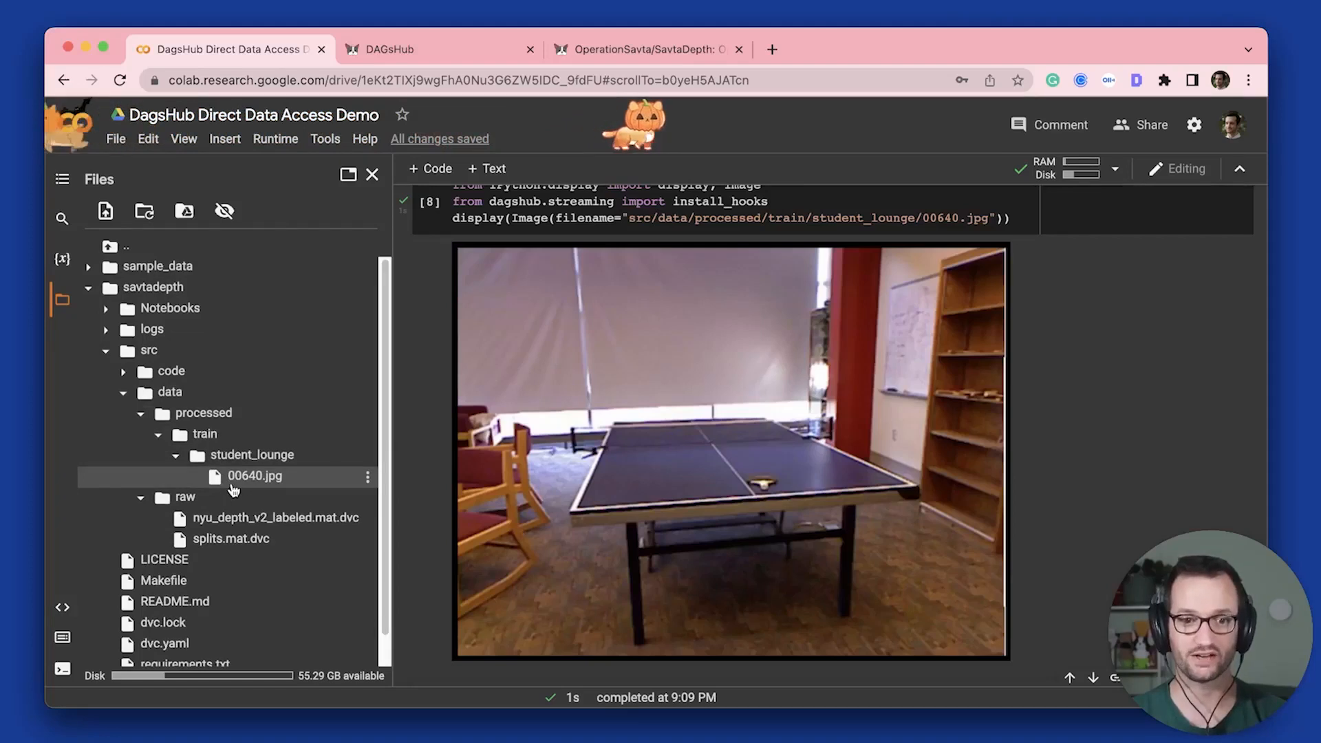
{"action": "scroll", "scroll_direction": "up", "scroll_amount": 3}
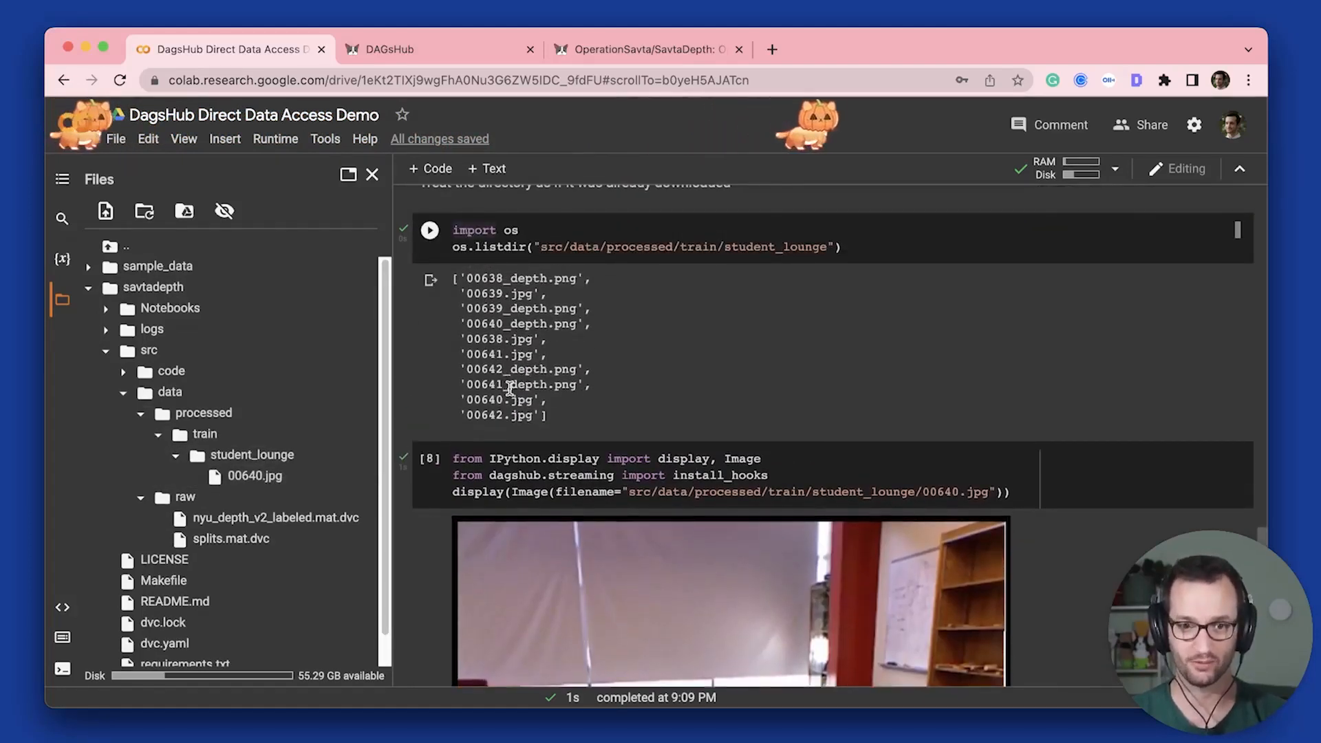
{"action": "scroll", "scroll_direction": "down", "scroll_amount": 3}
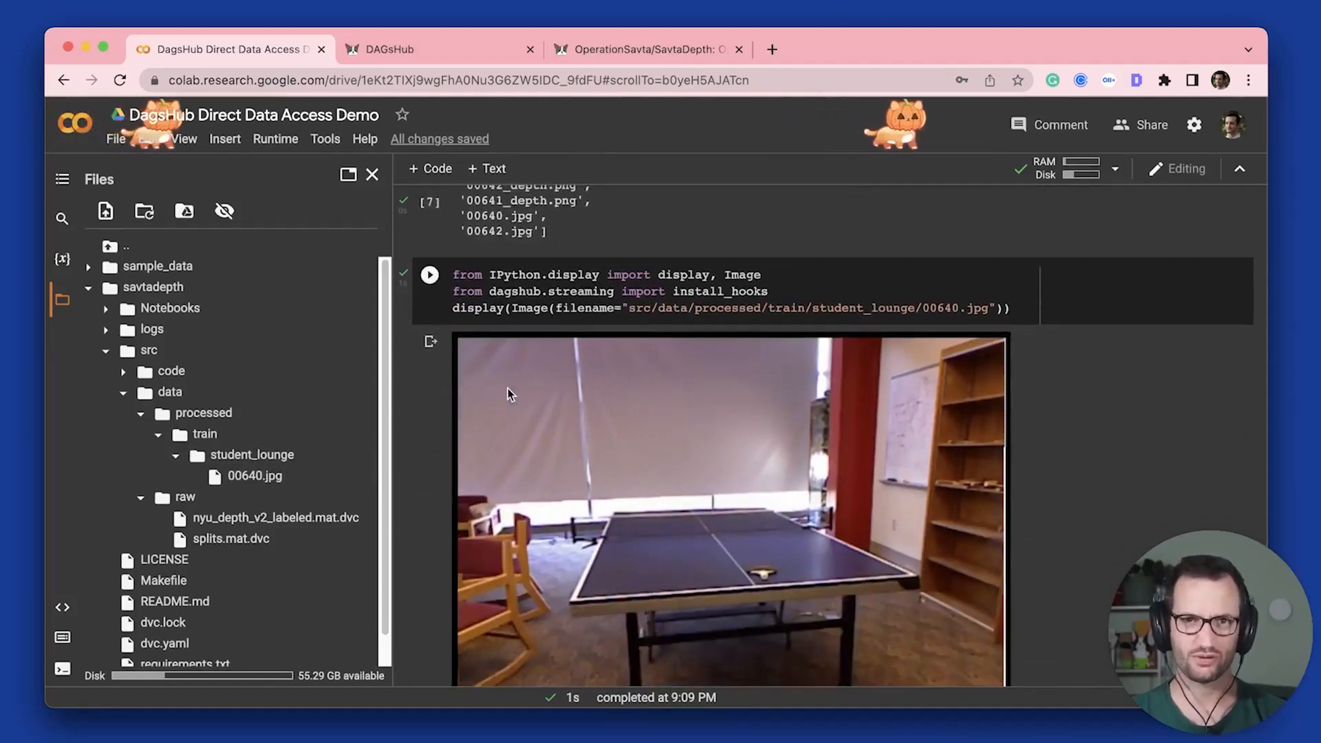
{"action": "scroll", "scroll_direction": "down", "scroll_amount": 3}
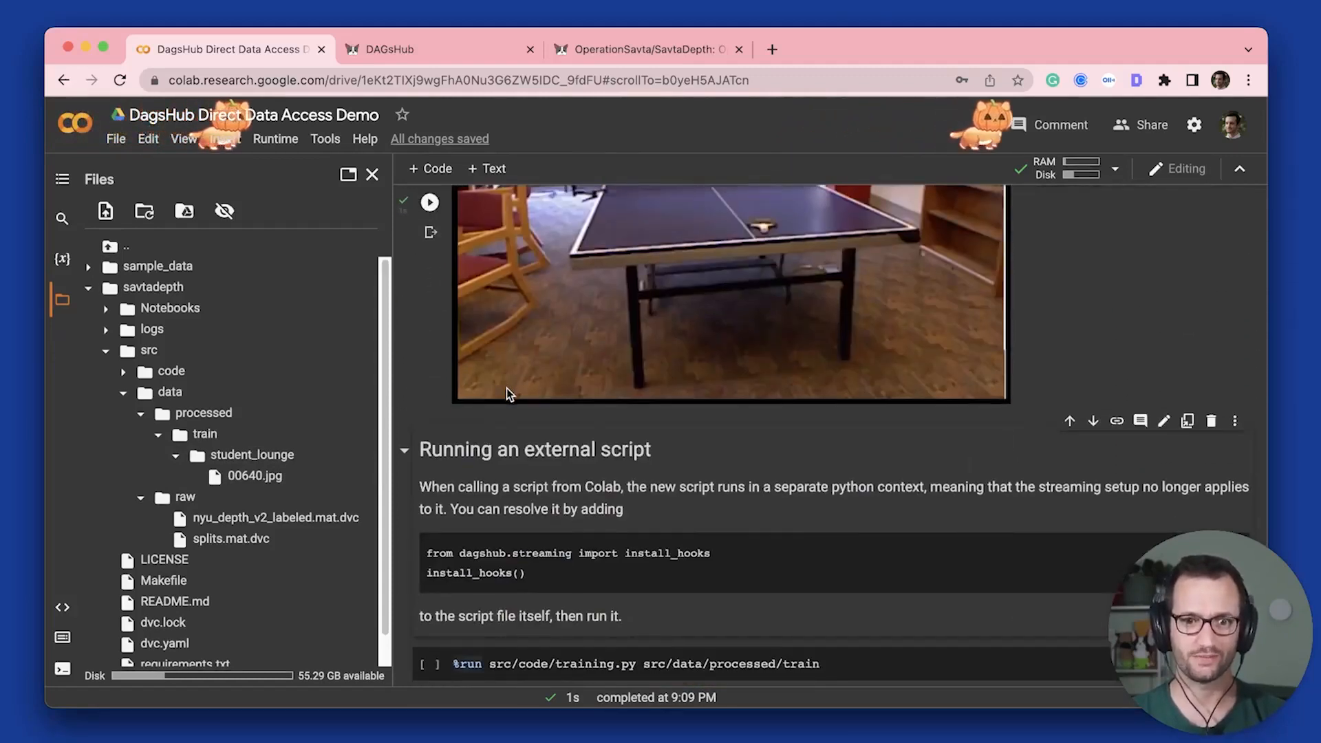
- Expand src/code, view training.py's install_hooks lines in the editor, then close it
{"action": "scroll", "scroll_direction": "down", "scroll_amount": 3}
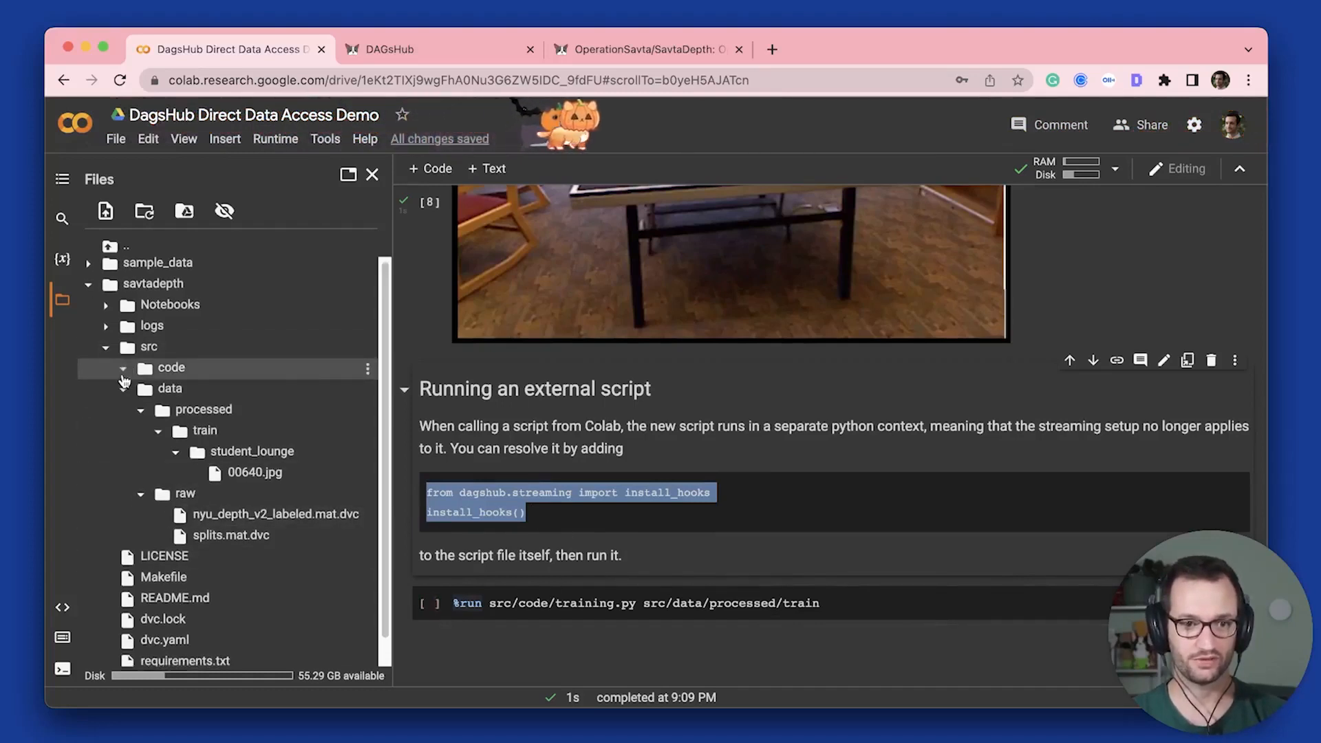
{"action": "left_click", "coordinate": [123, 367]}
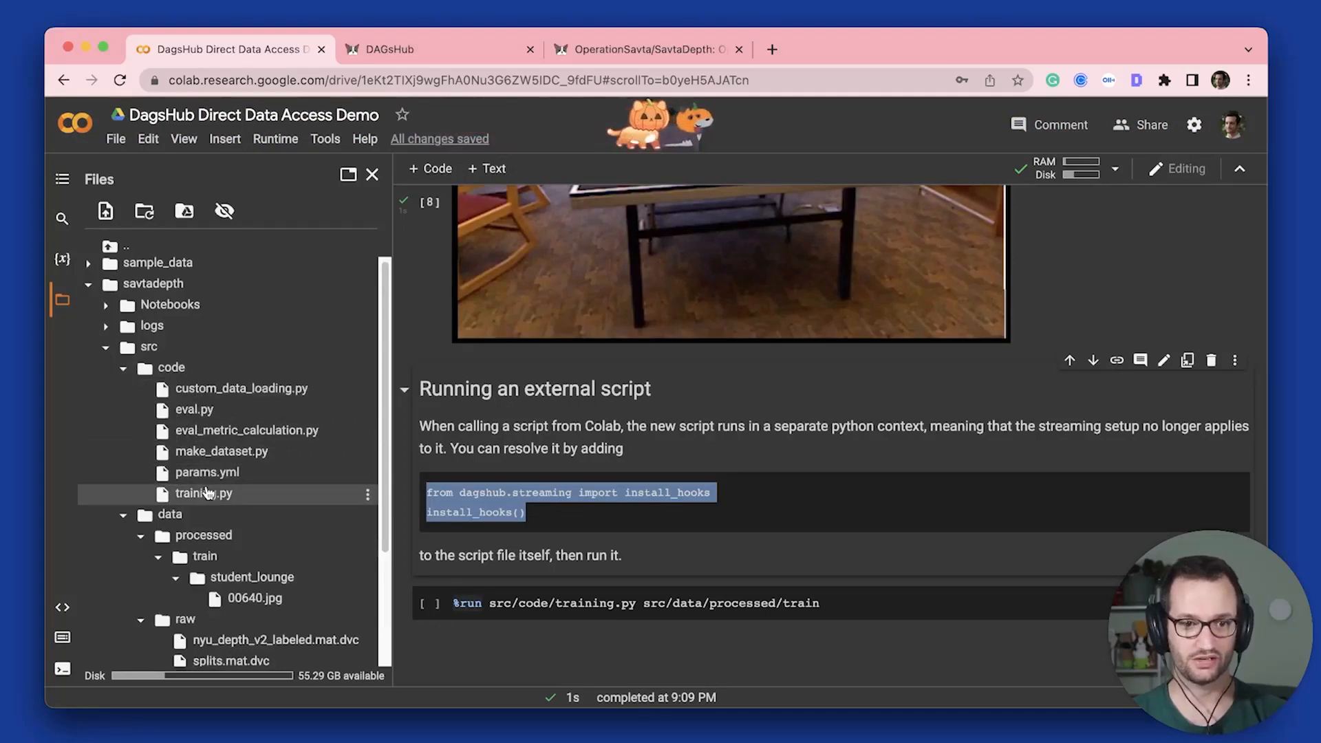
{"action": "double_click", "coordinate": [204, 493]}
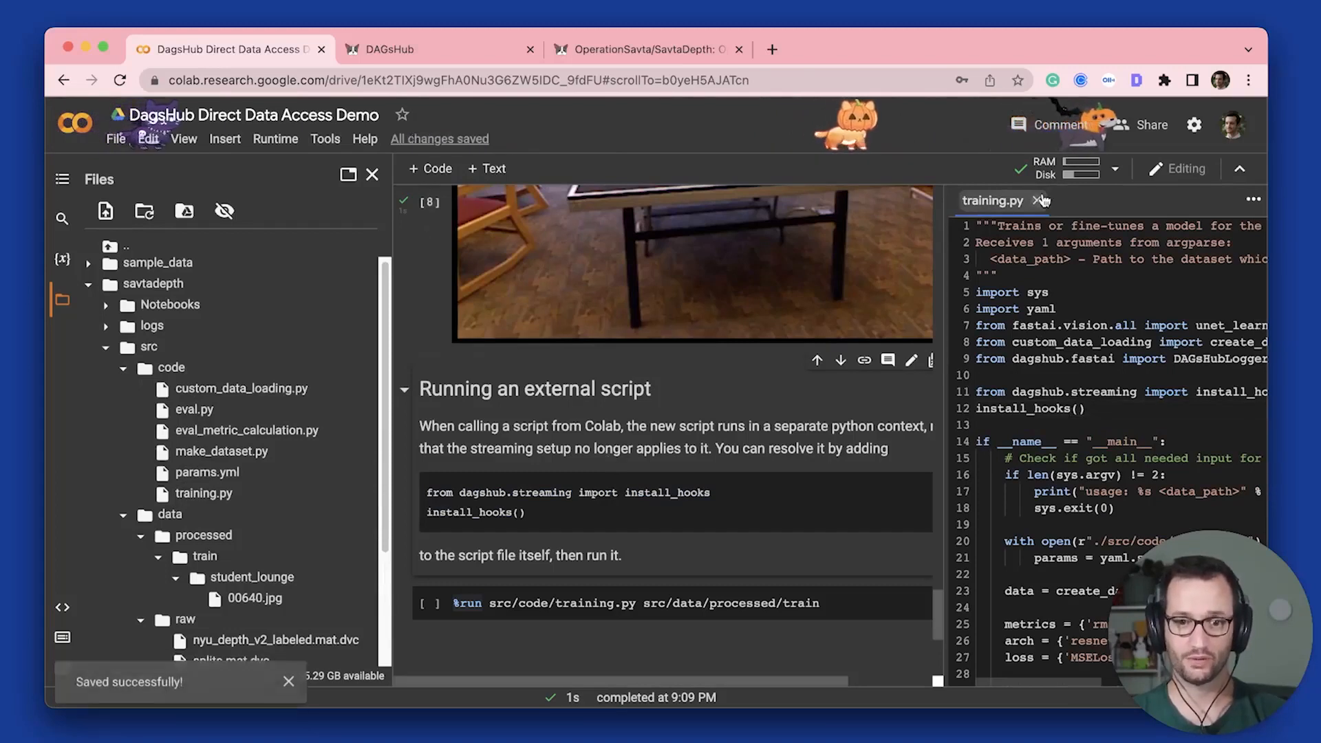
{"action": "left_click", "coordinate": [1043, 201]}
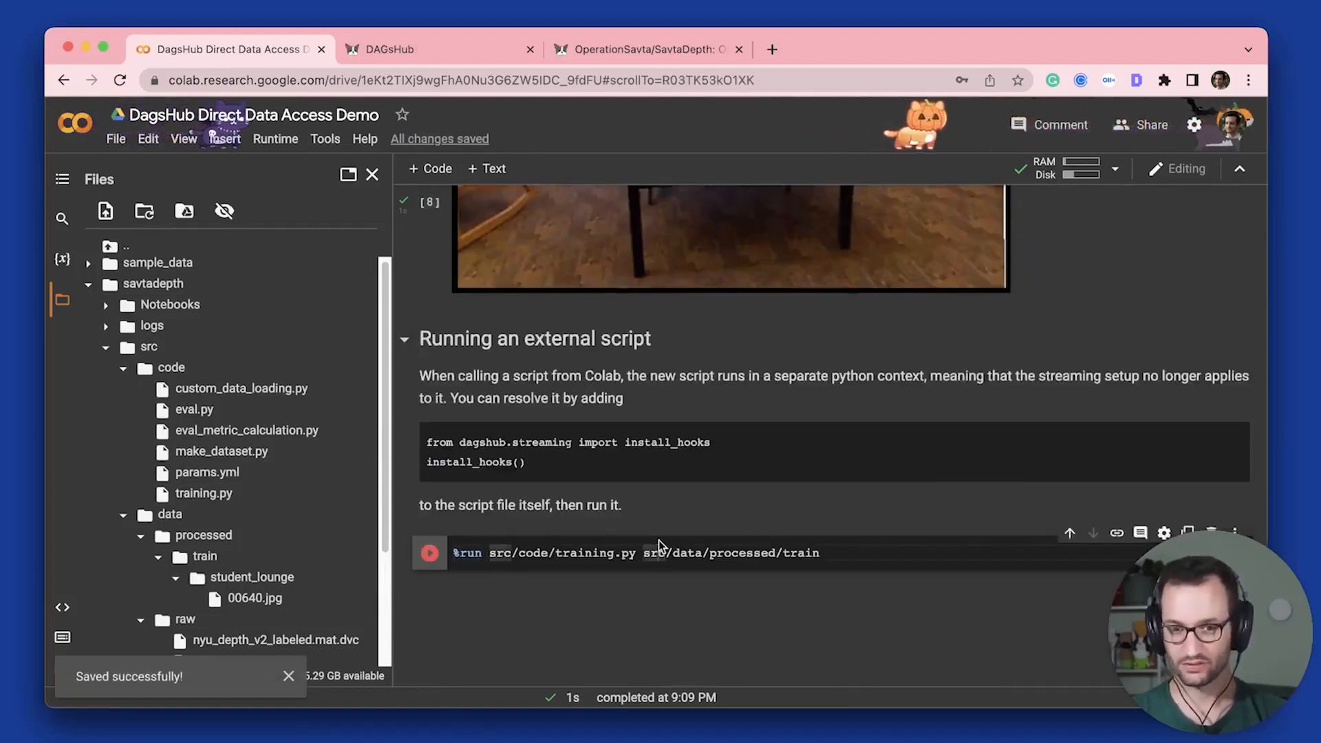
- Start %run src/code/training.py on src/data/processed/train and watch room folders stream in
{"action": "left_click", "coordinate": [429, 553]}
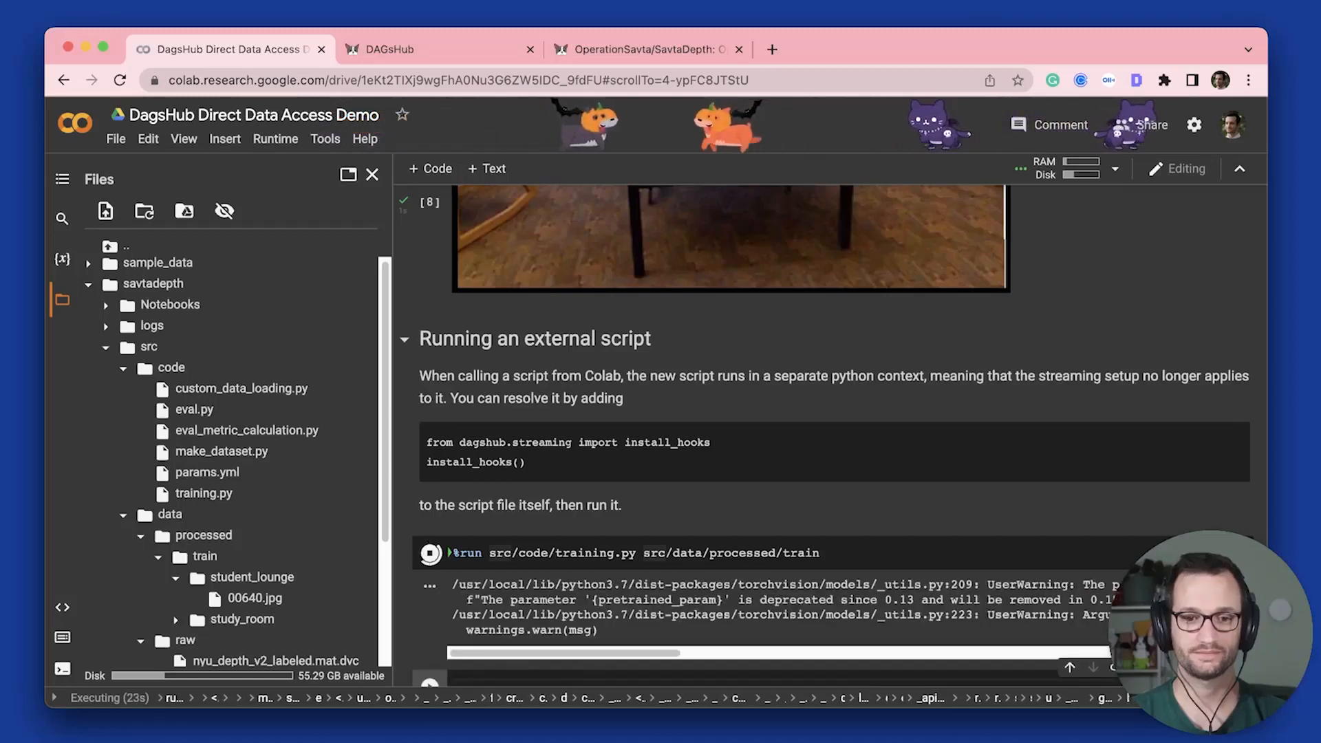
{"action": "scroll", "scroll_direction": "down", "scroll_amount": 3}
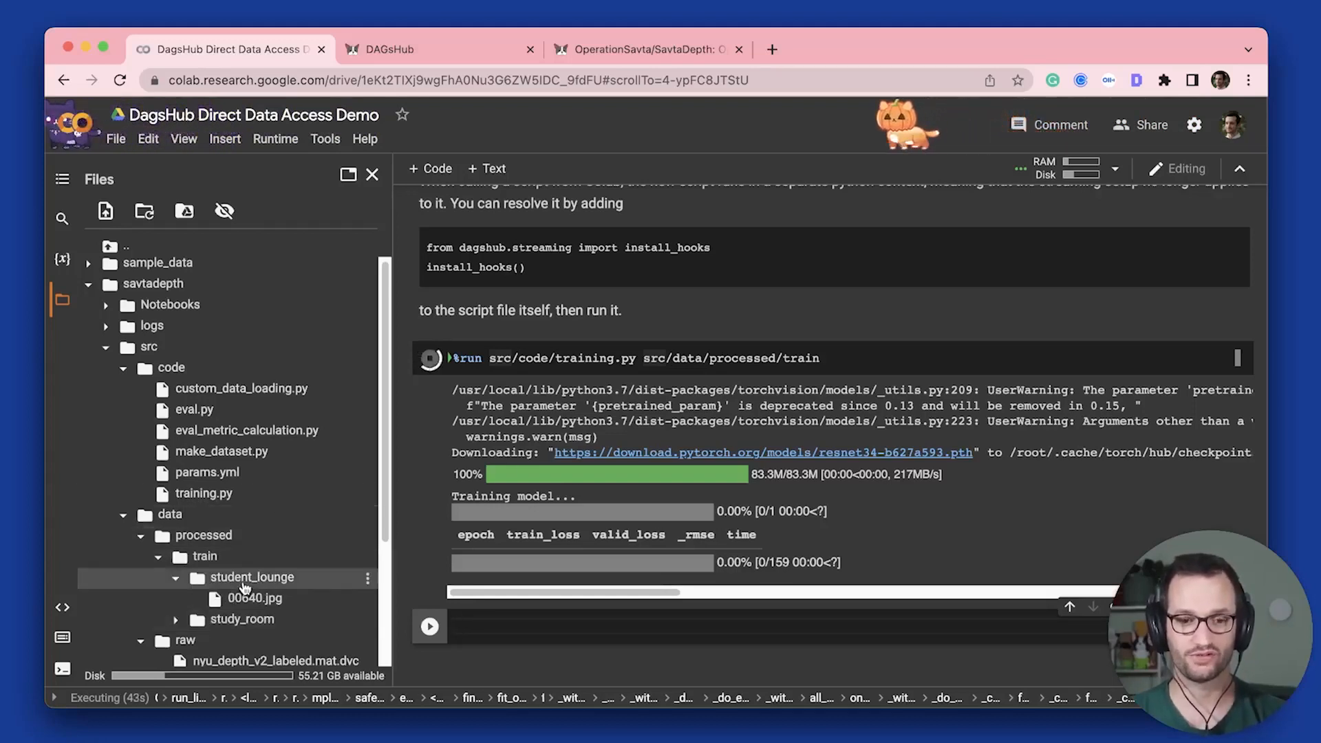
{"action": "mouse_move", "coordinate": [245, 587]}
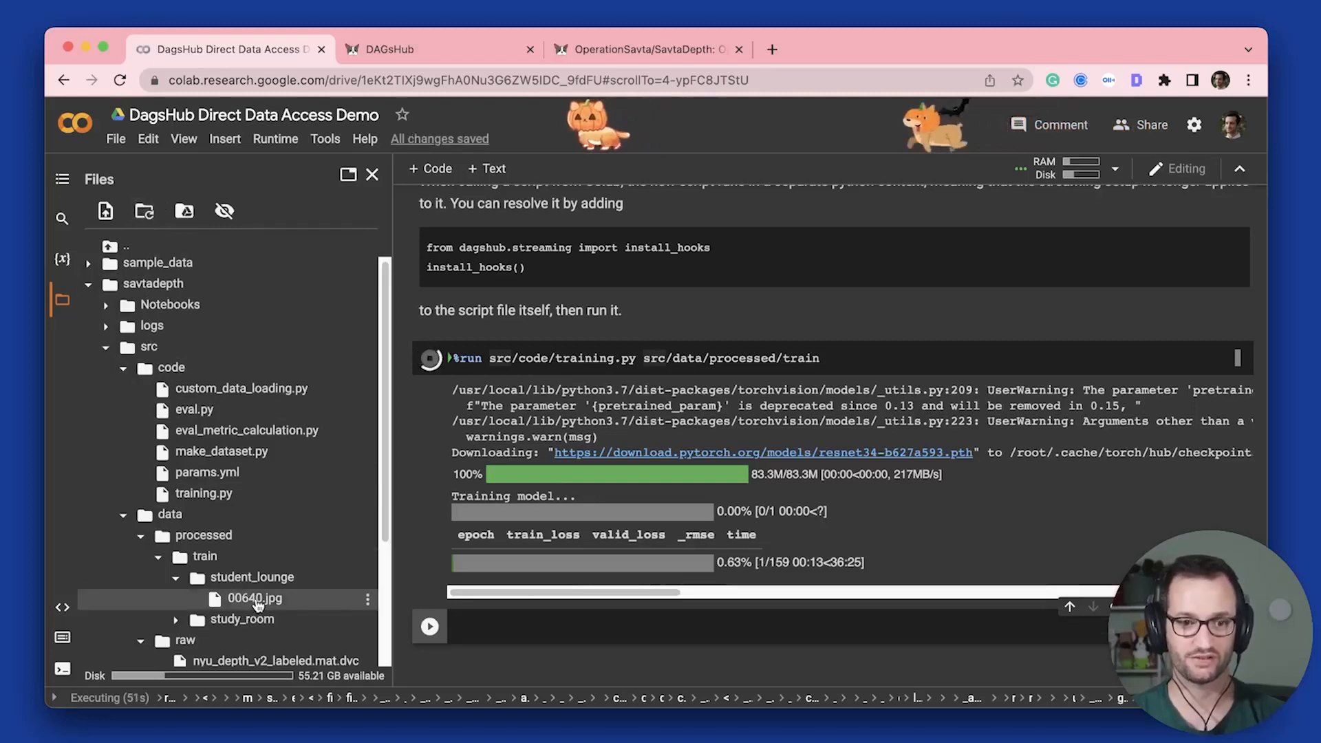
{"action": "scroll", "scroll_direction": "down", "scroll_amount": 3}
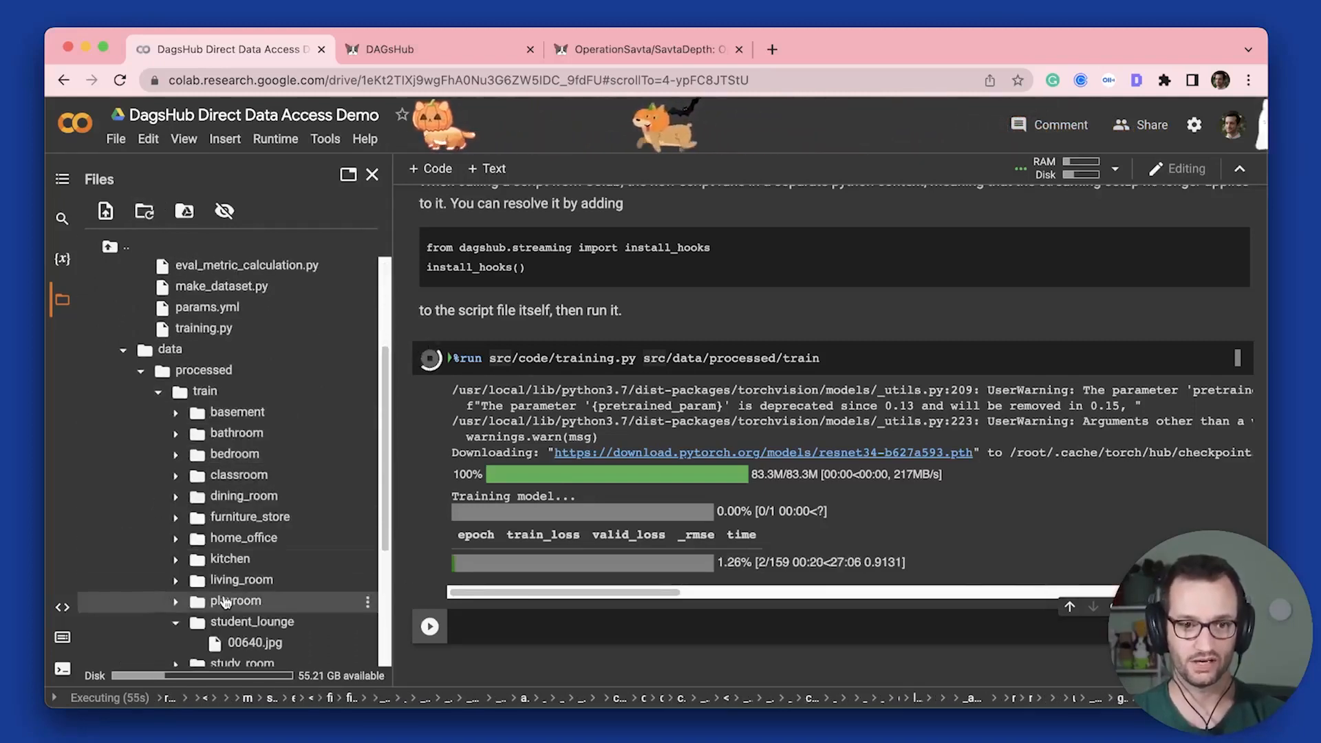
{"action": "mouse_move", "coordinate": [195, 474]}
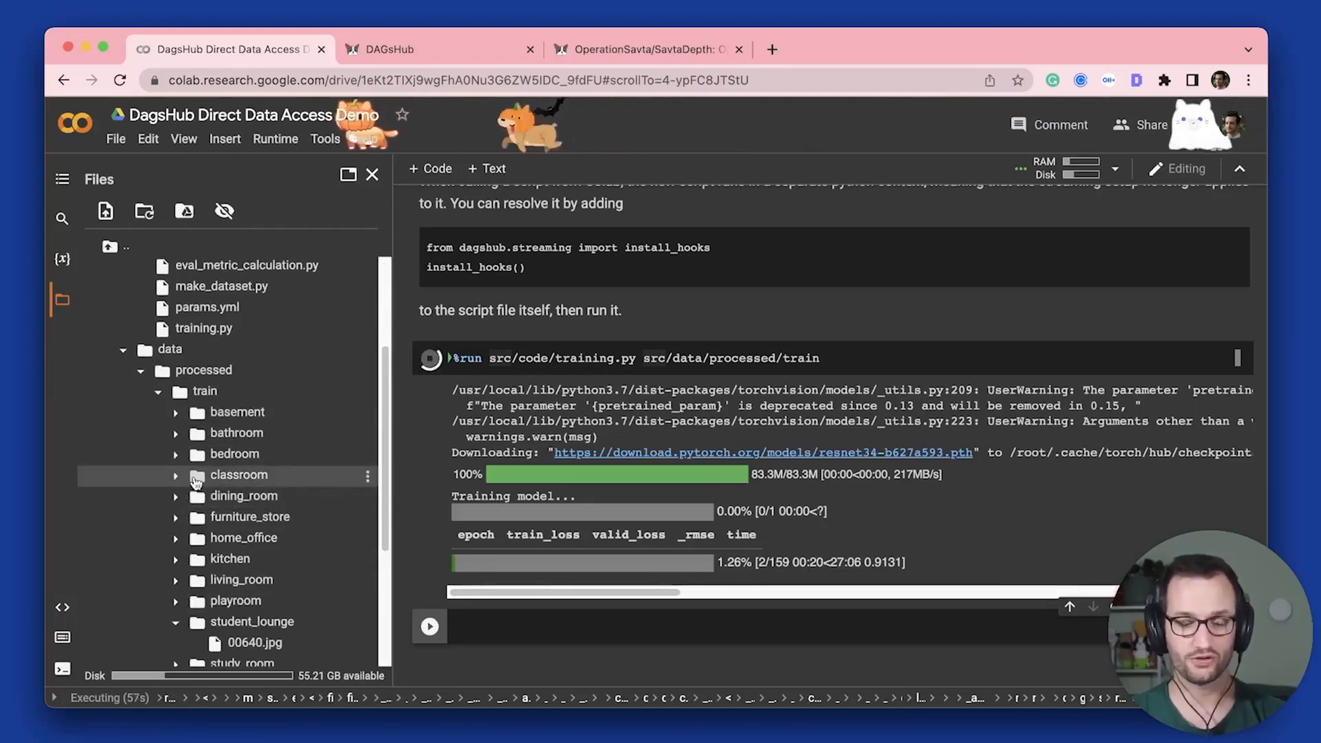